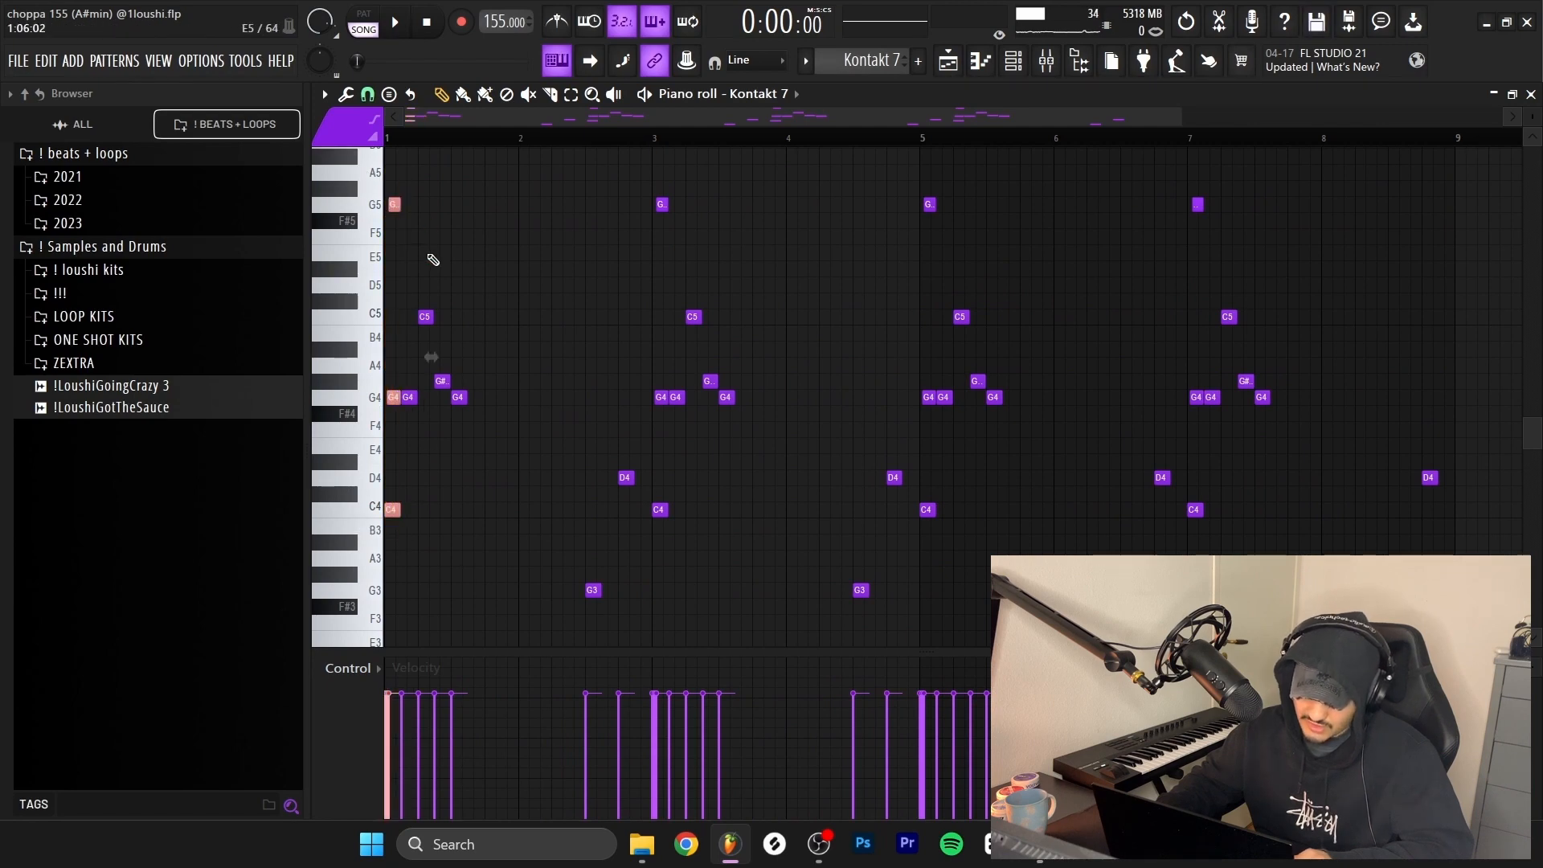
mouse_move(397, 455)
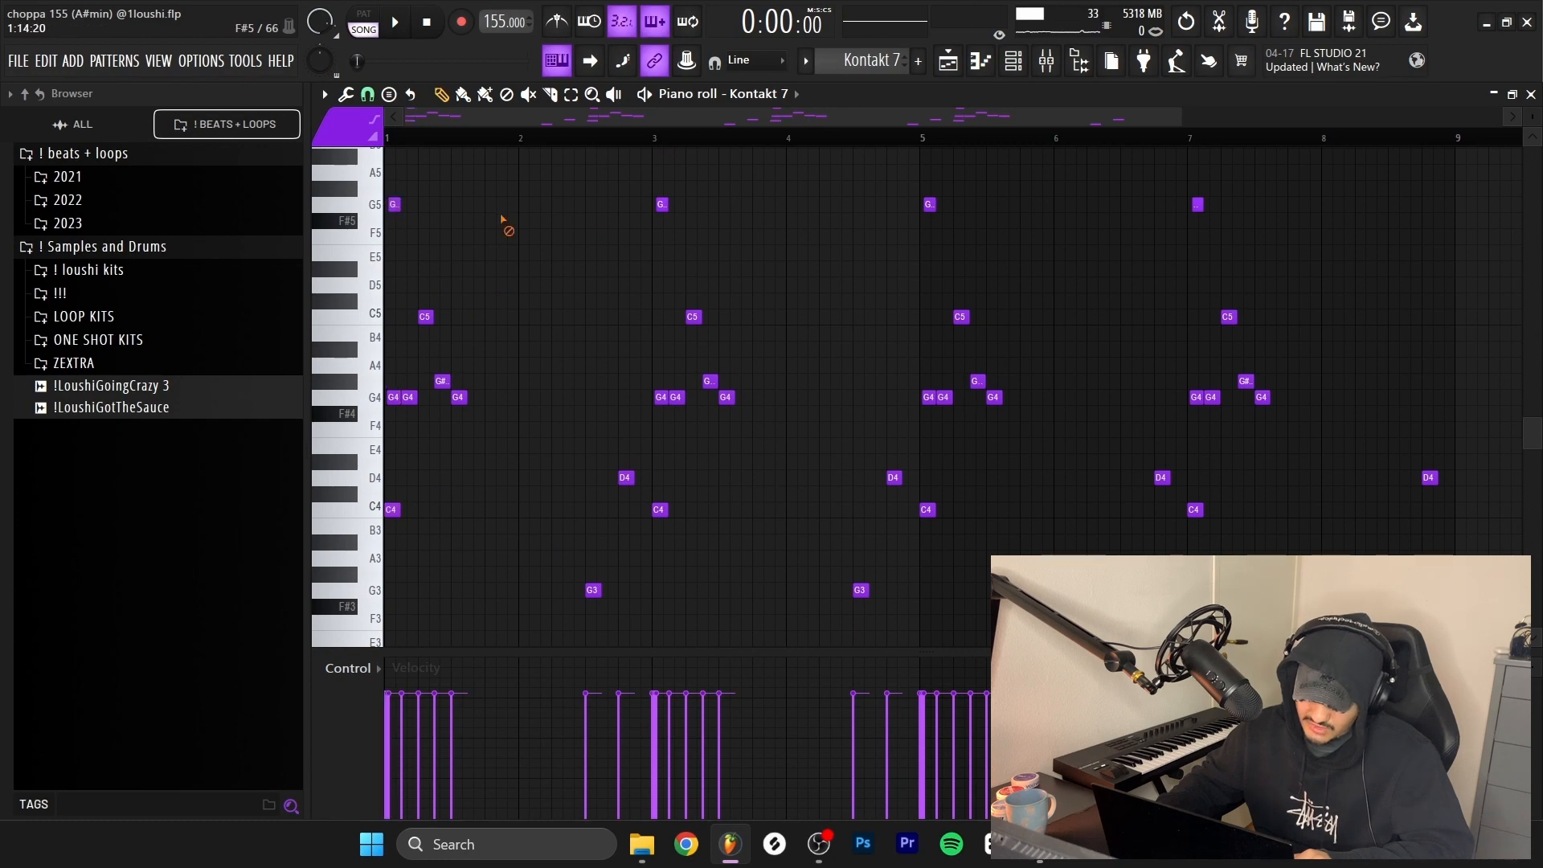
Step: Bring up an effect from mixer insert 1's chain alongside the SoundShifter -3 semitone shift
scroll("down", 3)
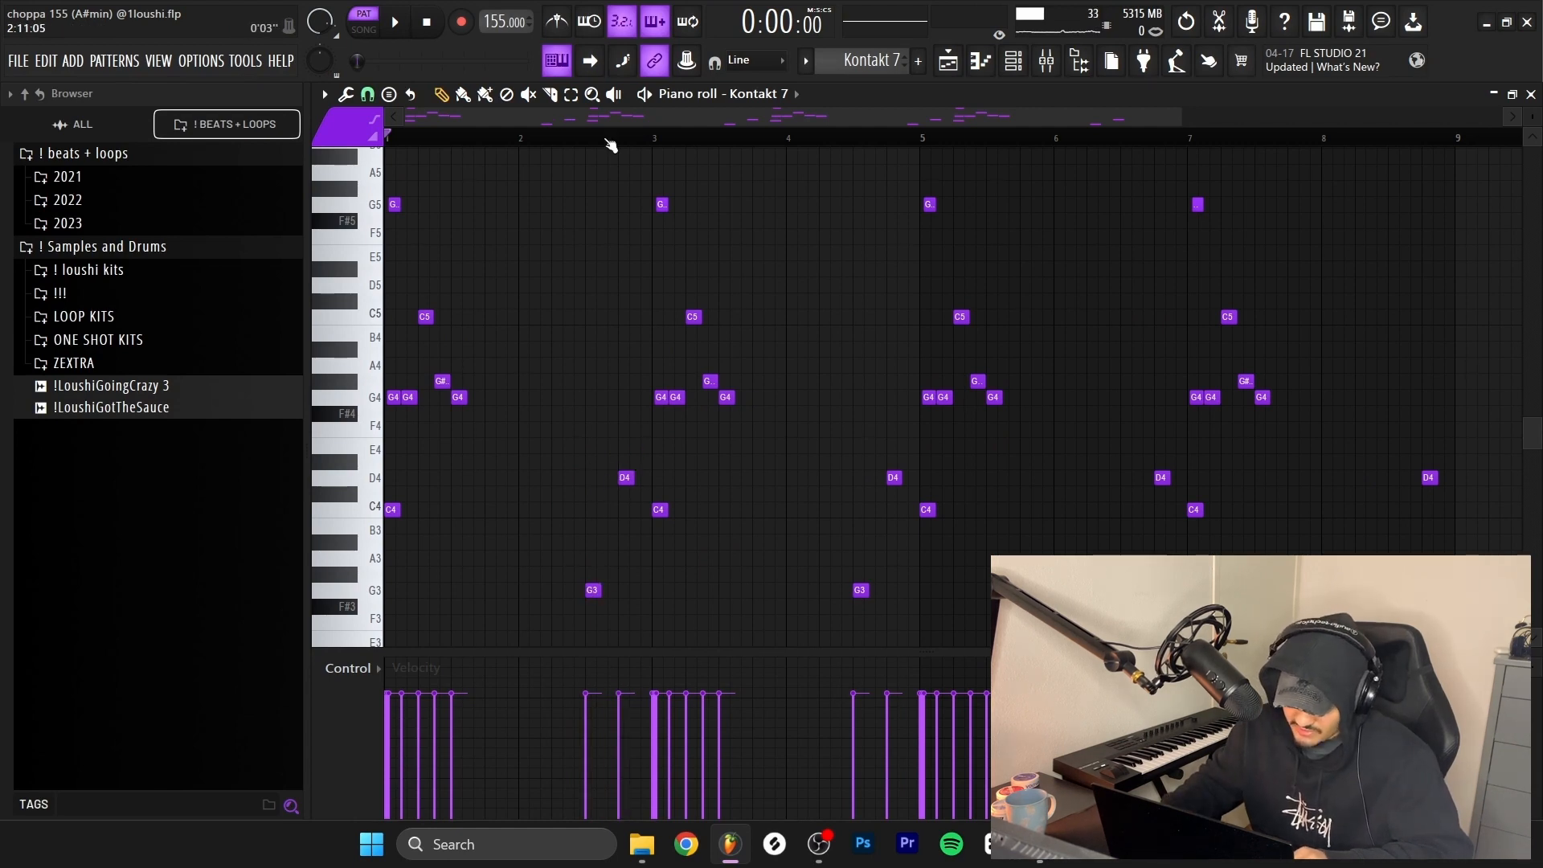
mouse_move(589, 450)
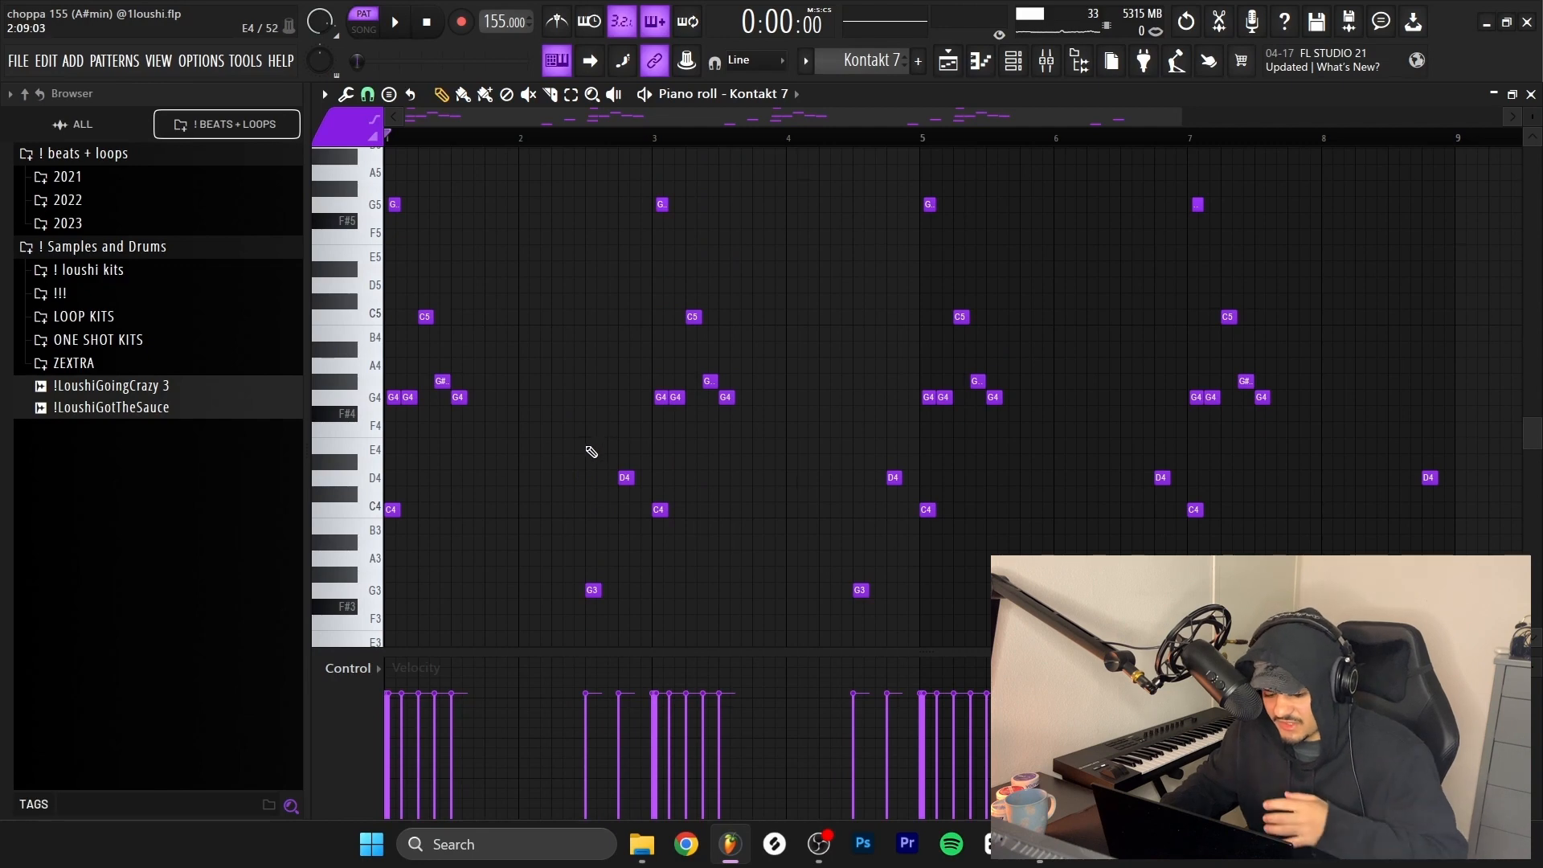
mouse_move(629, 440)
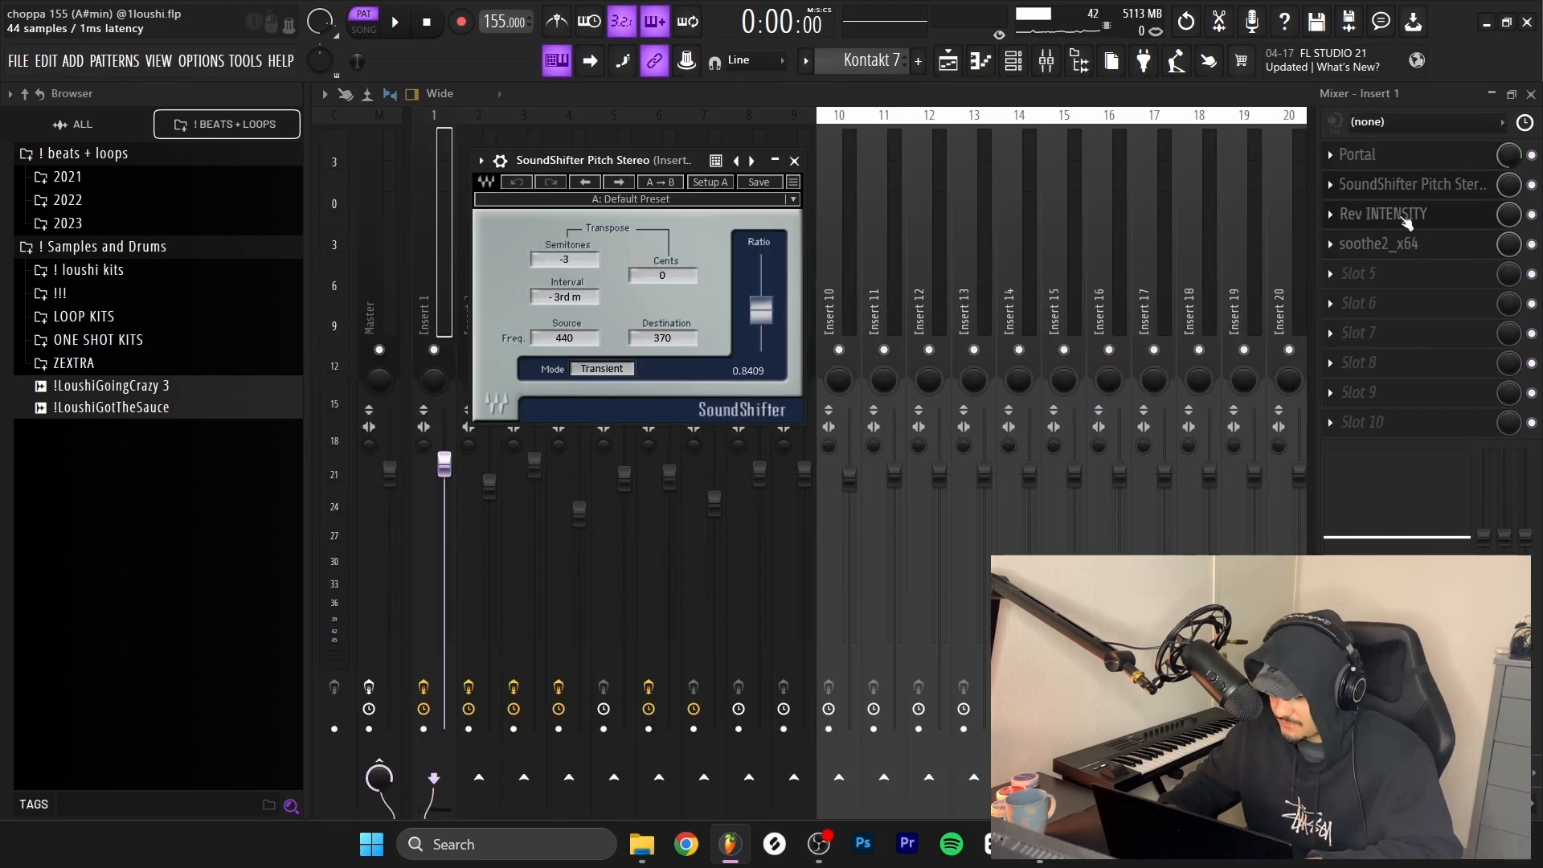
left_click(1384, 214)
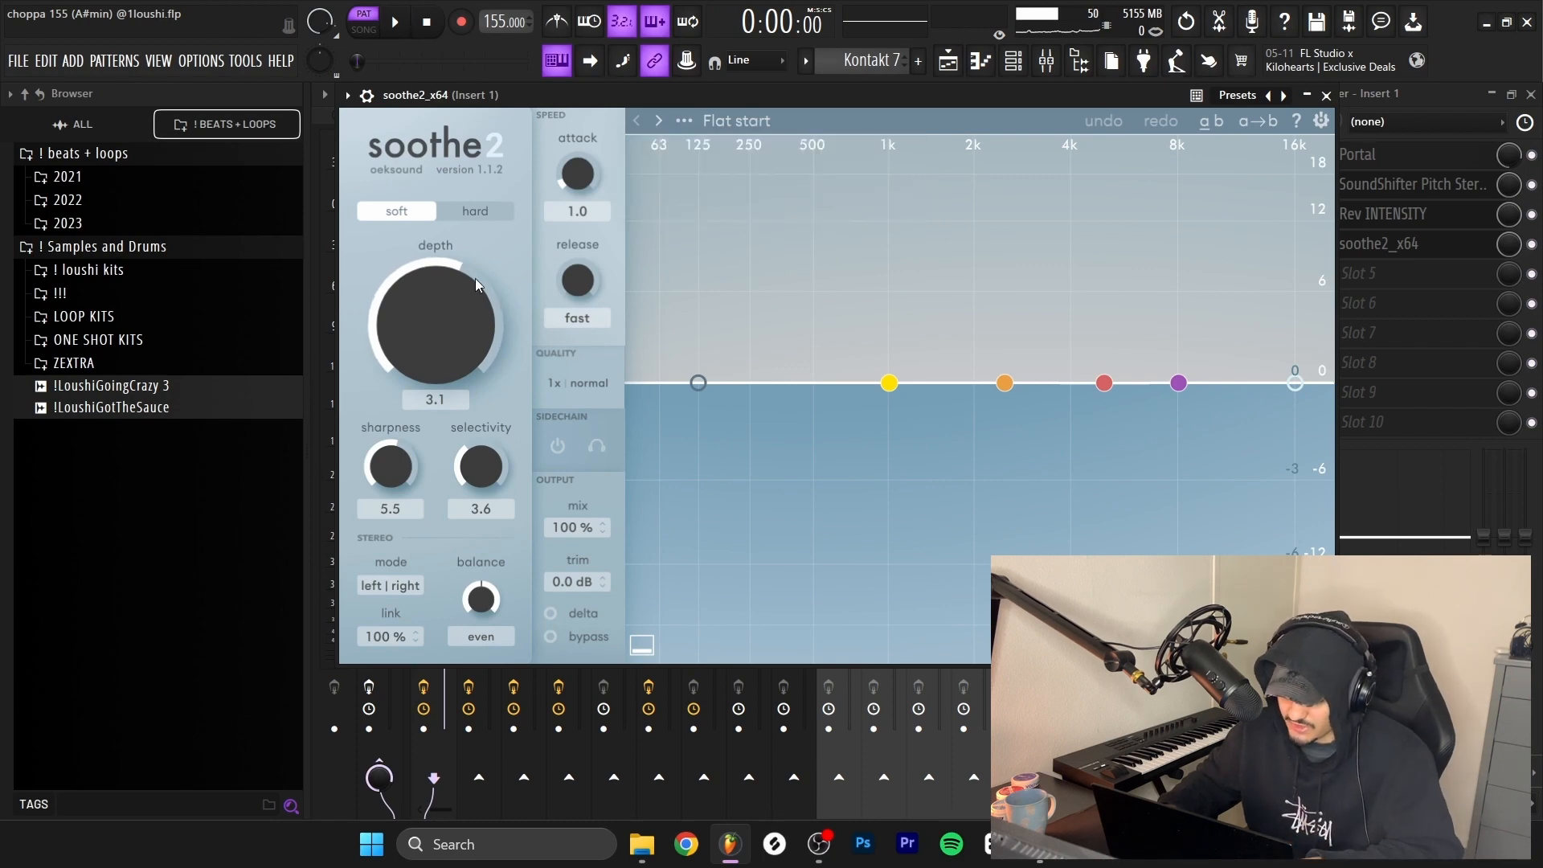
mouse_move(445, 326)
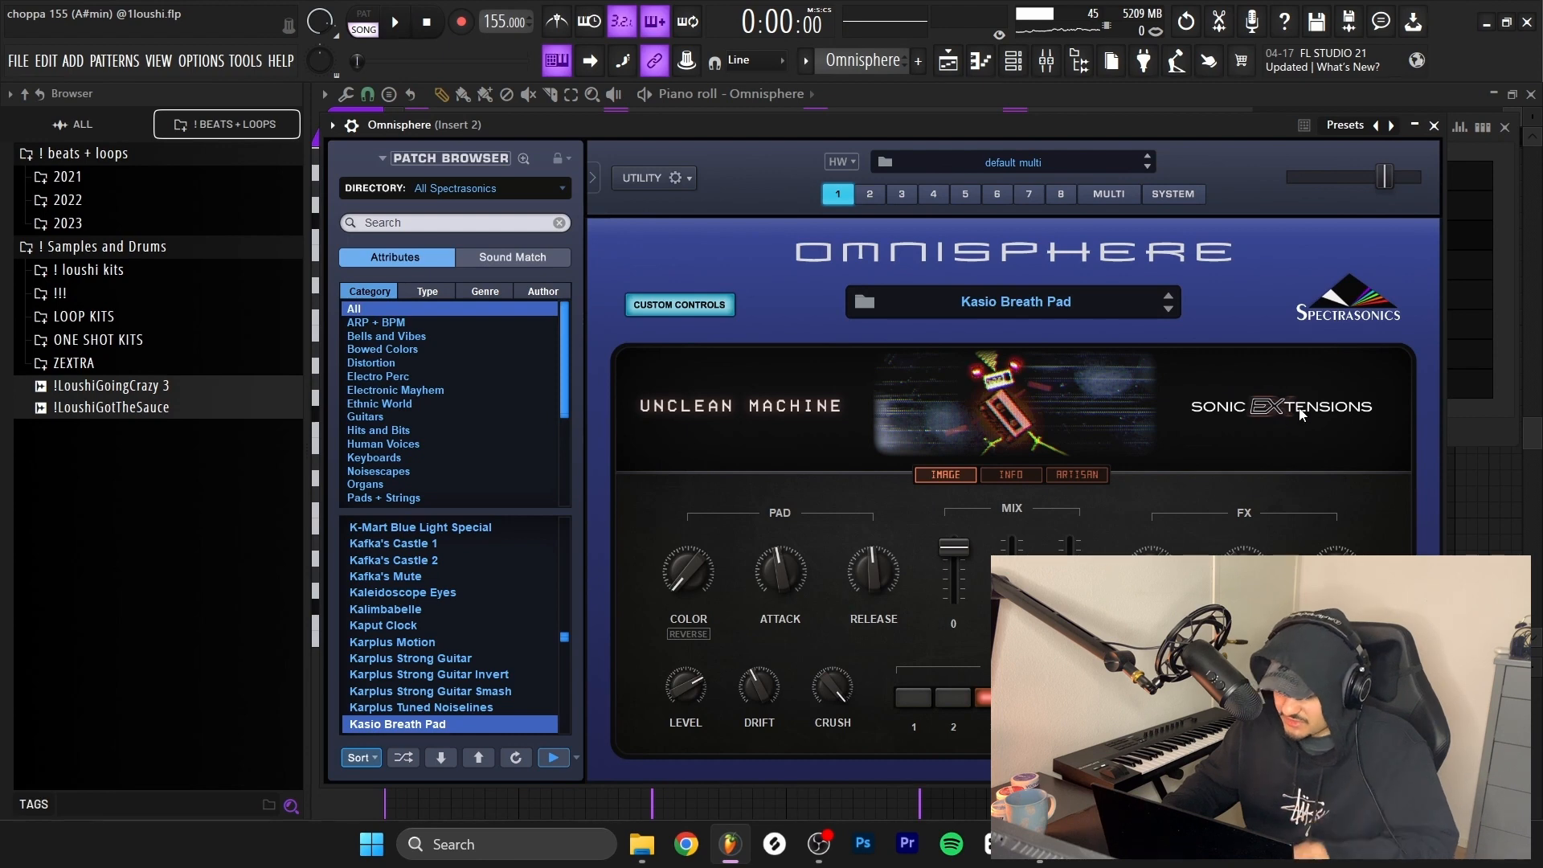
mouse_move(444, 747)
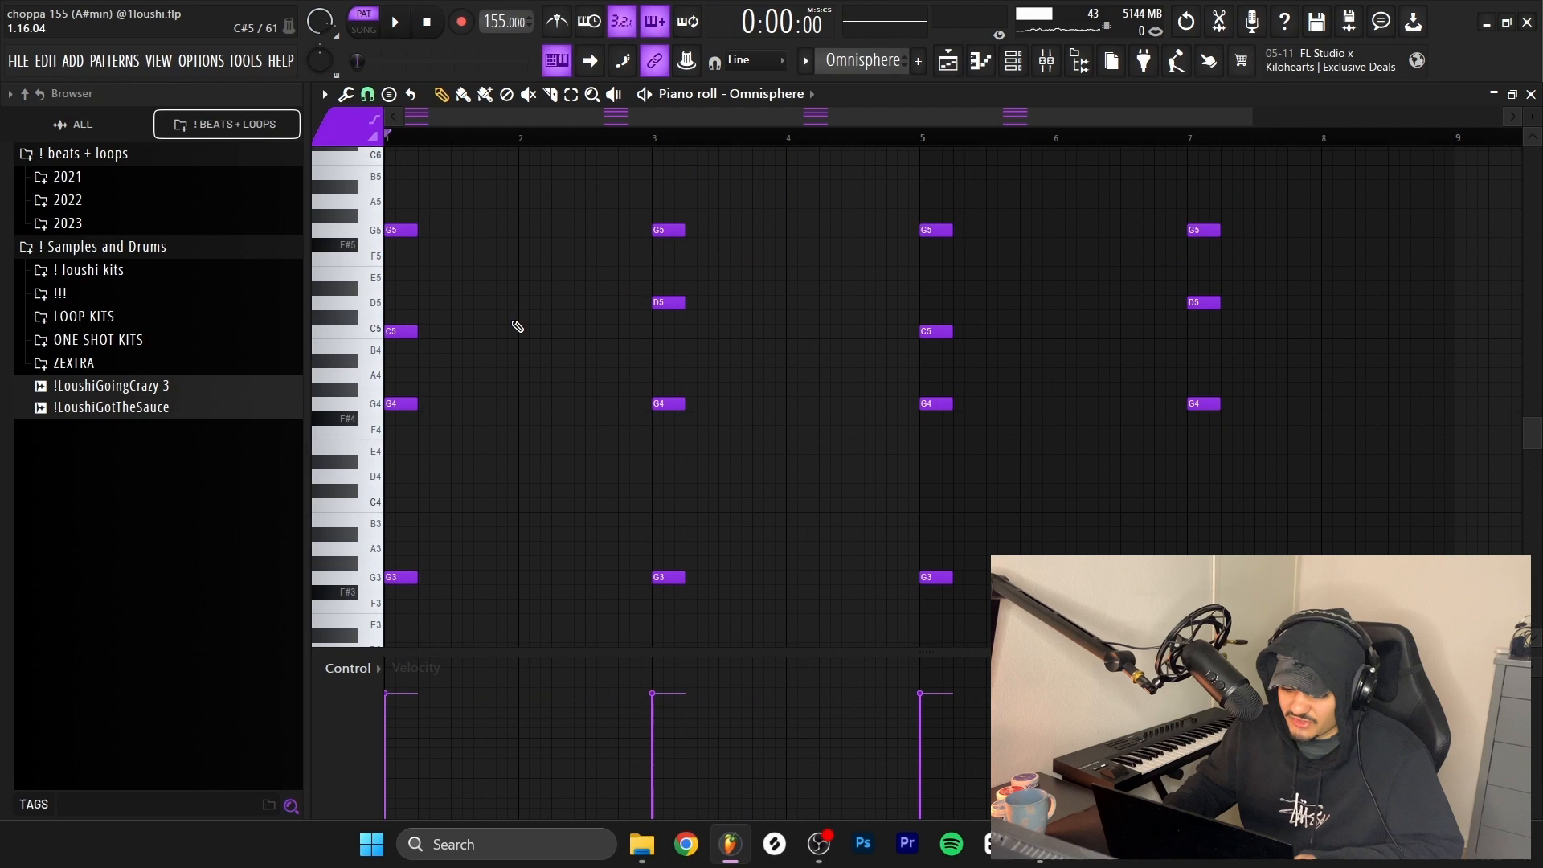
mouse_move(551, 391)
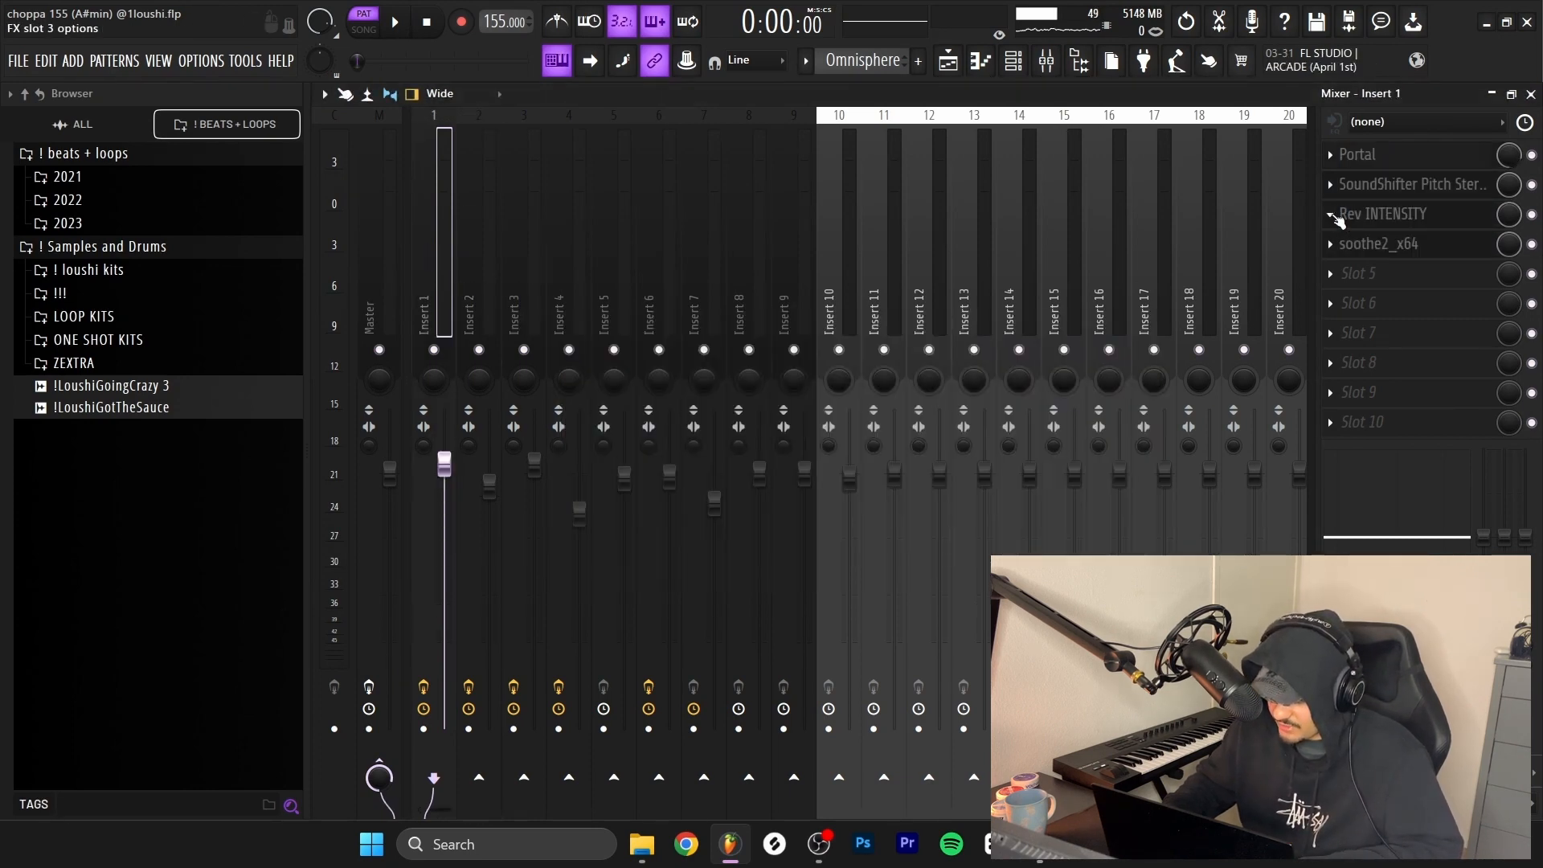
Step: Copy Rev INTENSITY with its Ducked Verb preset from insert 1 onto insert 12
left_click_drag(1381, 214, 903, 302)
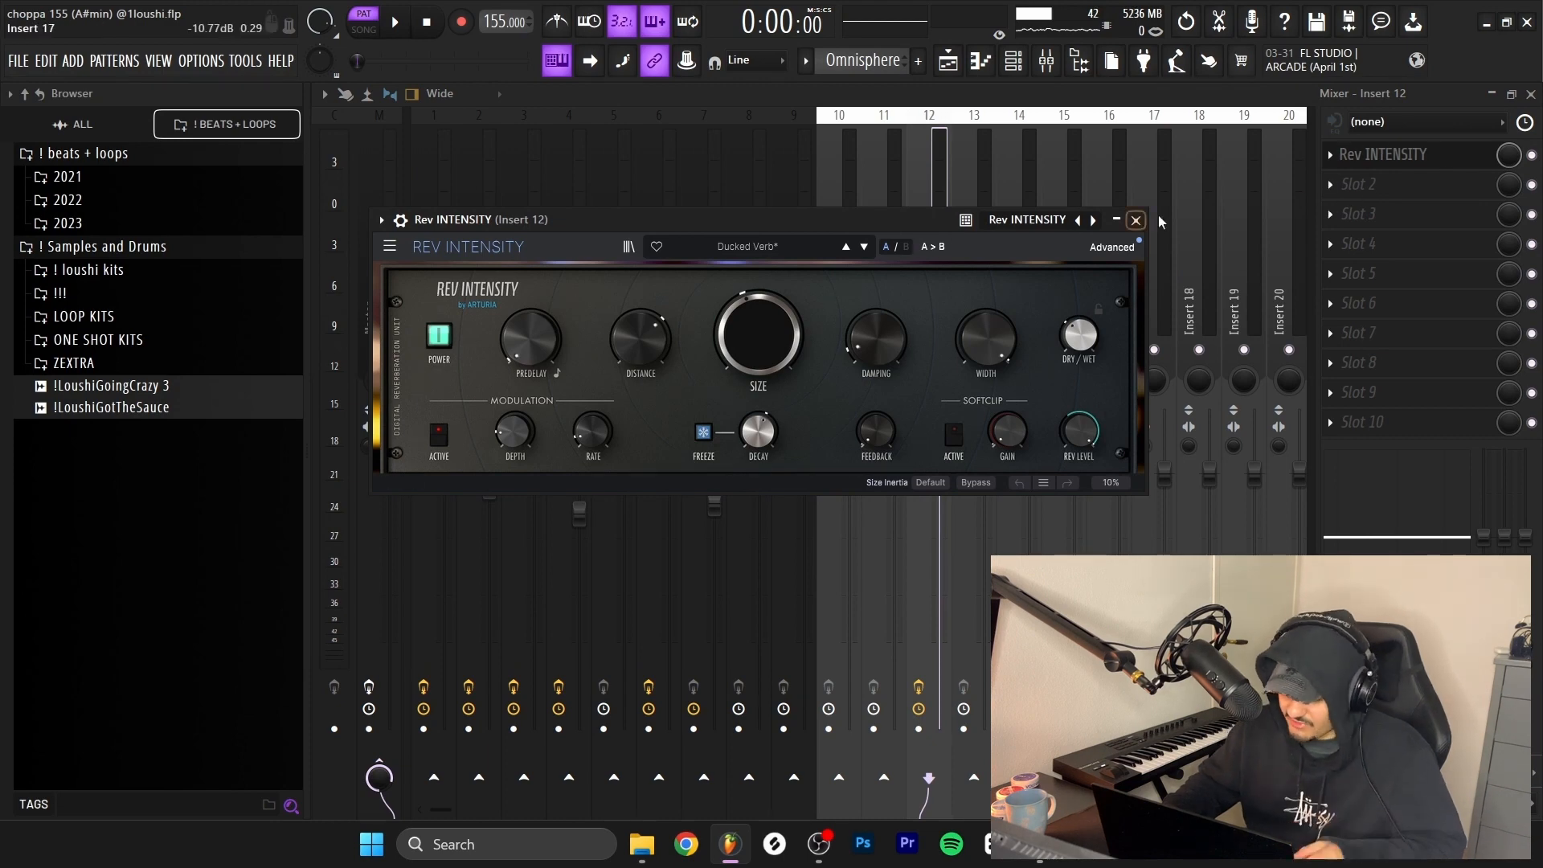
left_click(1134, 220)
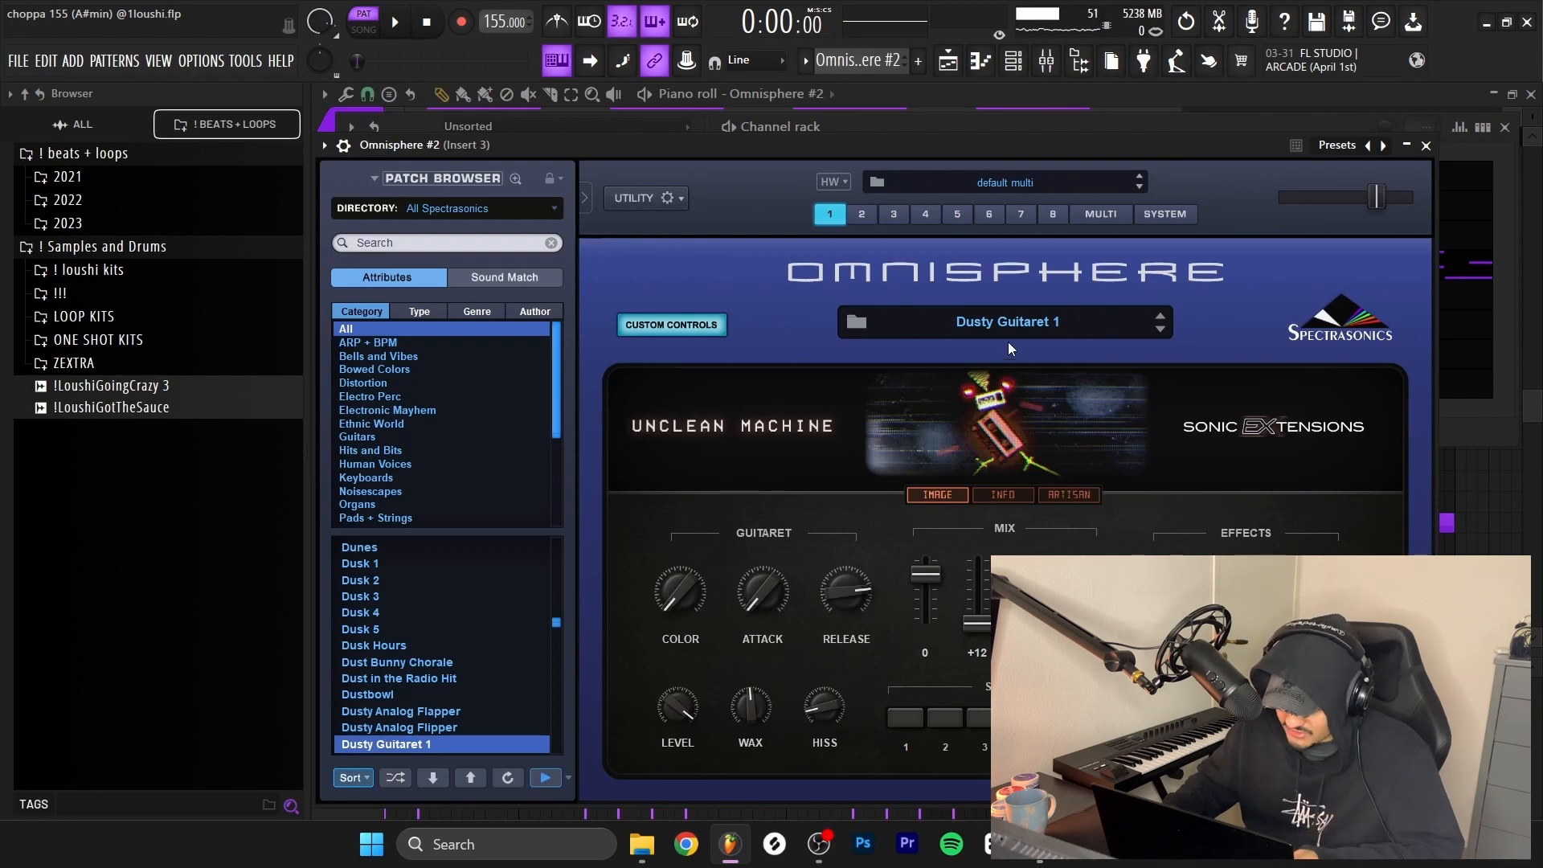
mouse_move(712, 466)
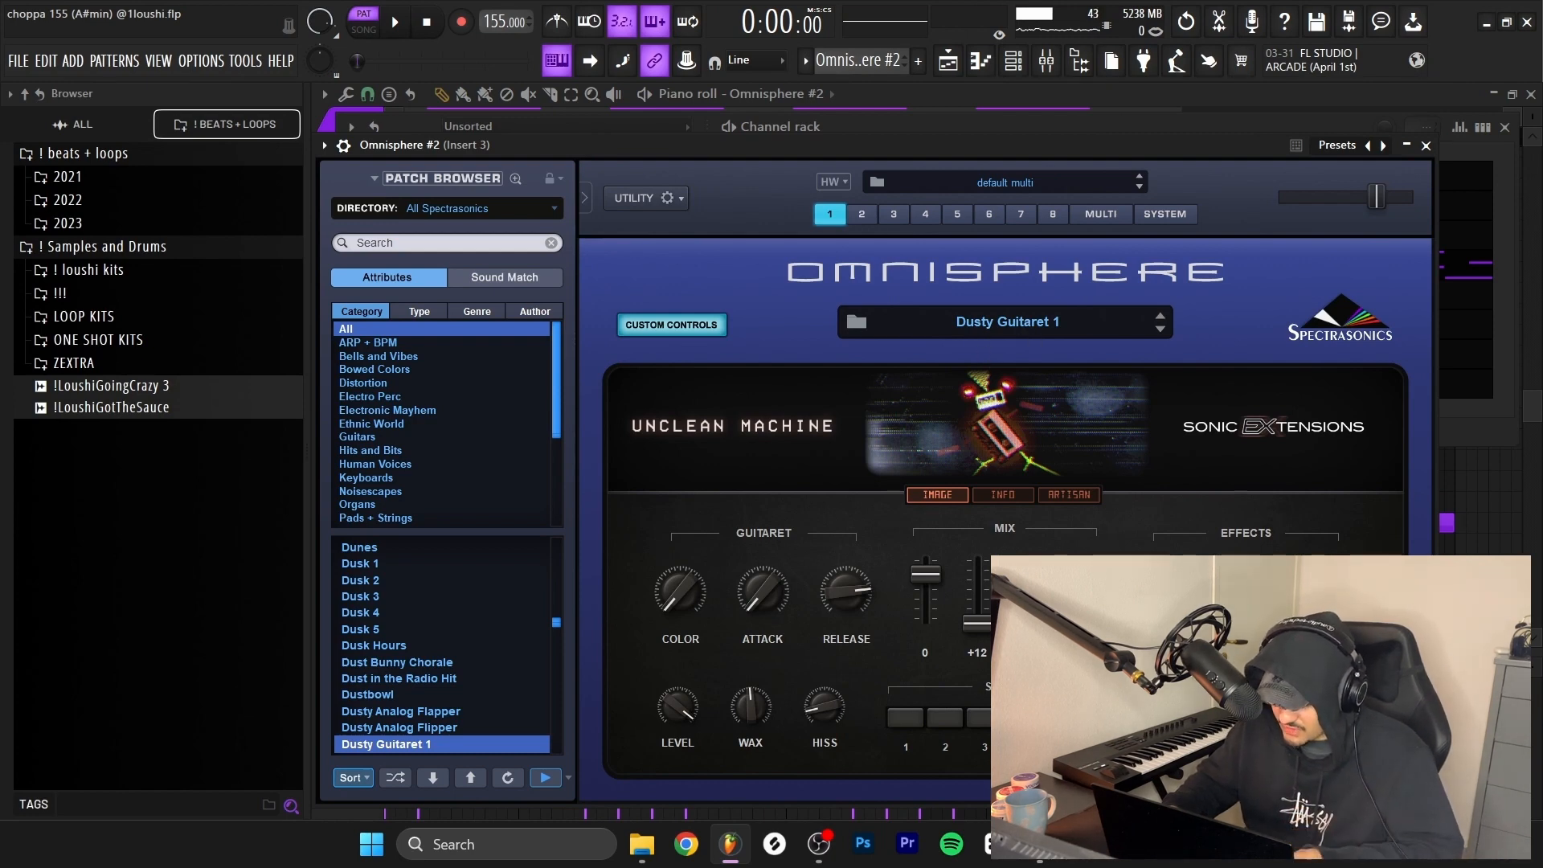
Step: Load the Dusty Guitaret 1 patch into Omnisphere #2 on insert 3
left_click(1425, 144)
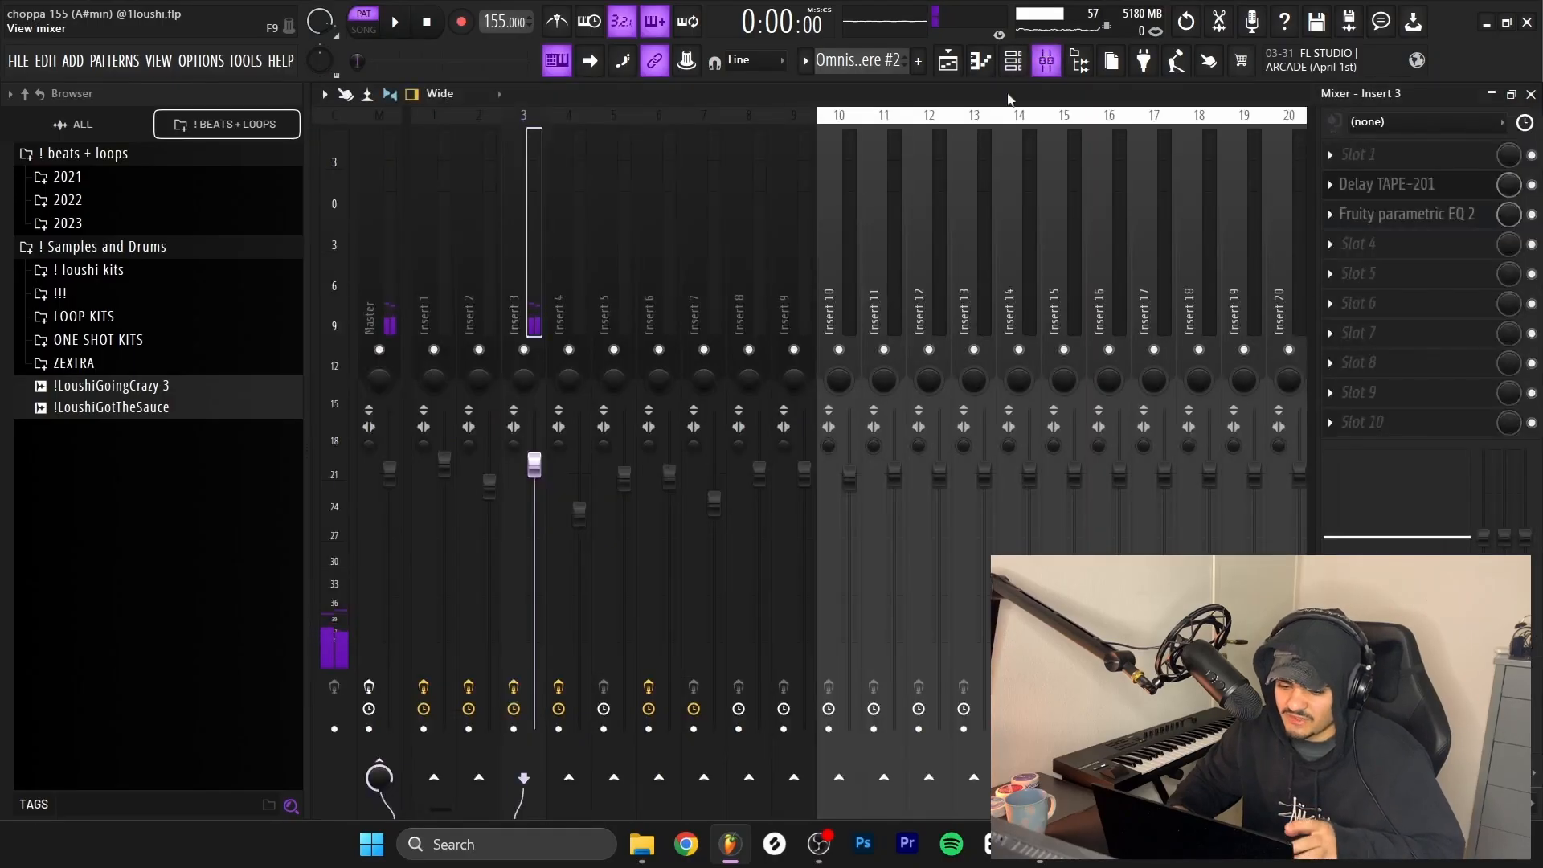
Step: Review insert 3's Delay TAPE-201, then its Fruity parametric EQ 2 low-cut curve
left_click(1387, 183)
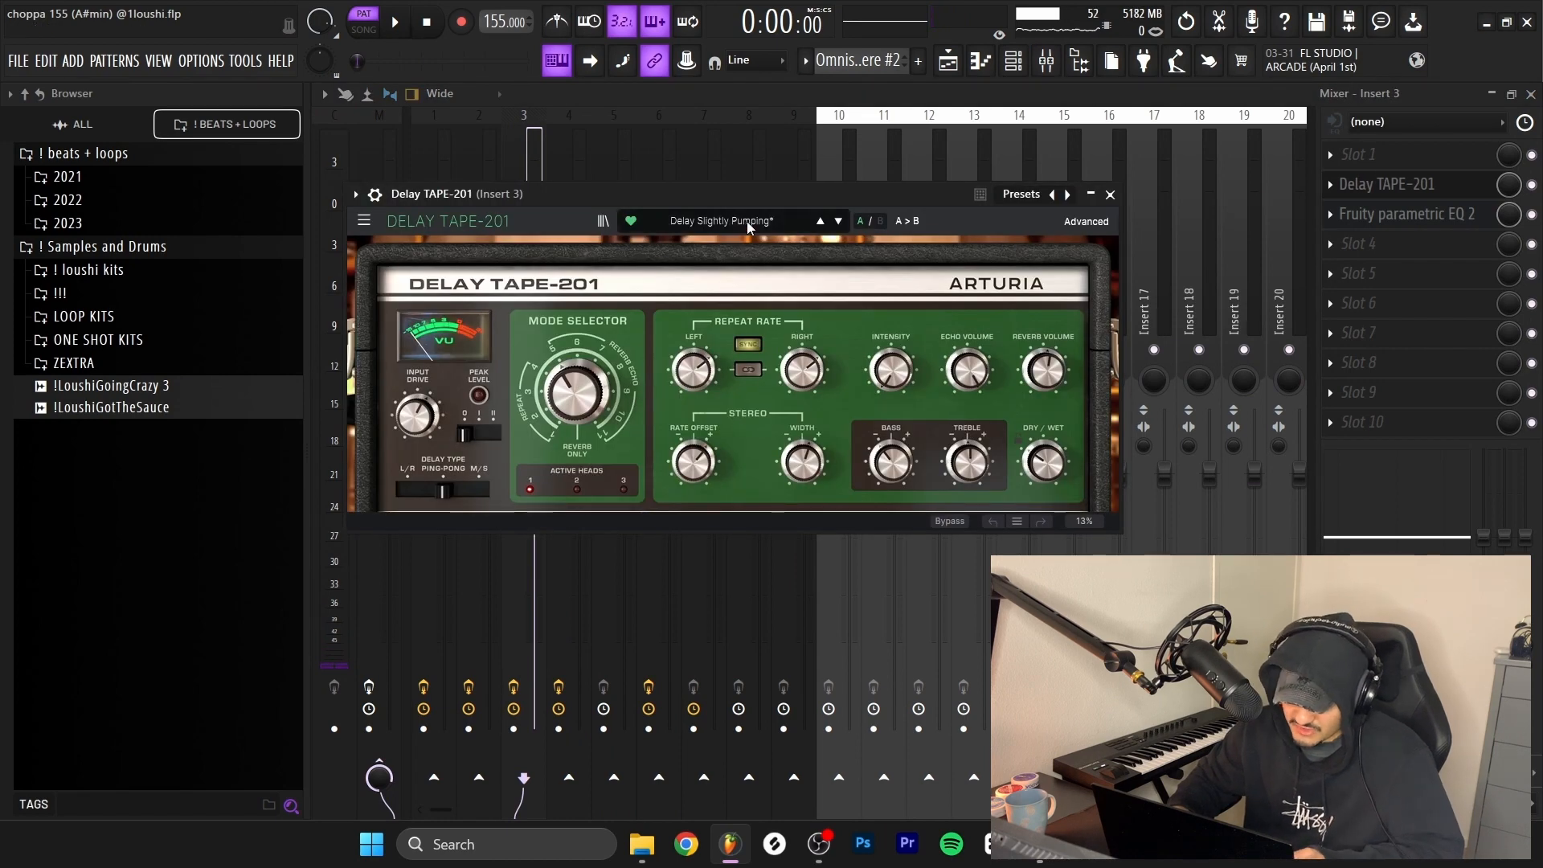
left_click(1110, 194)
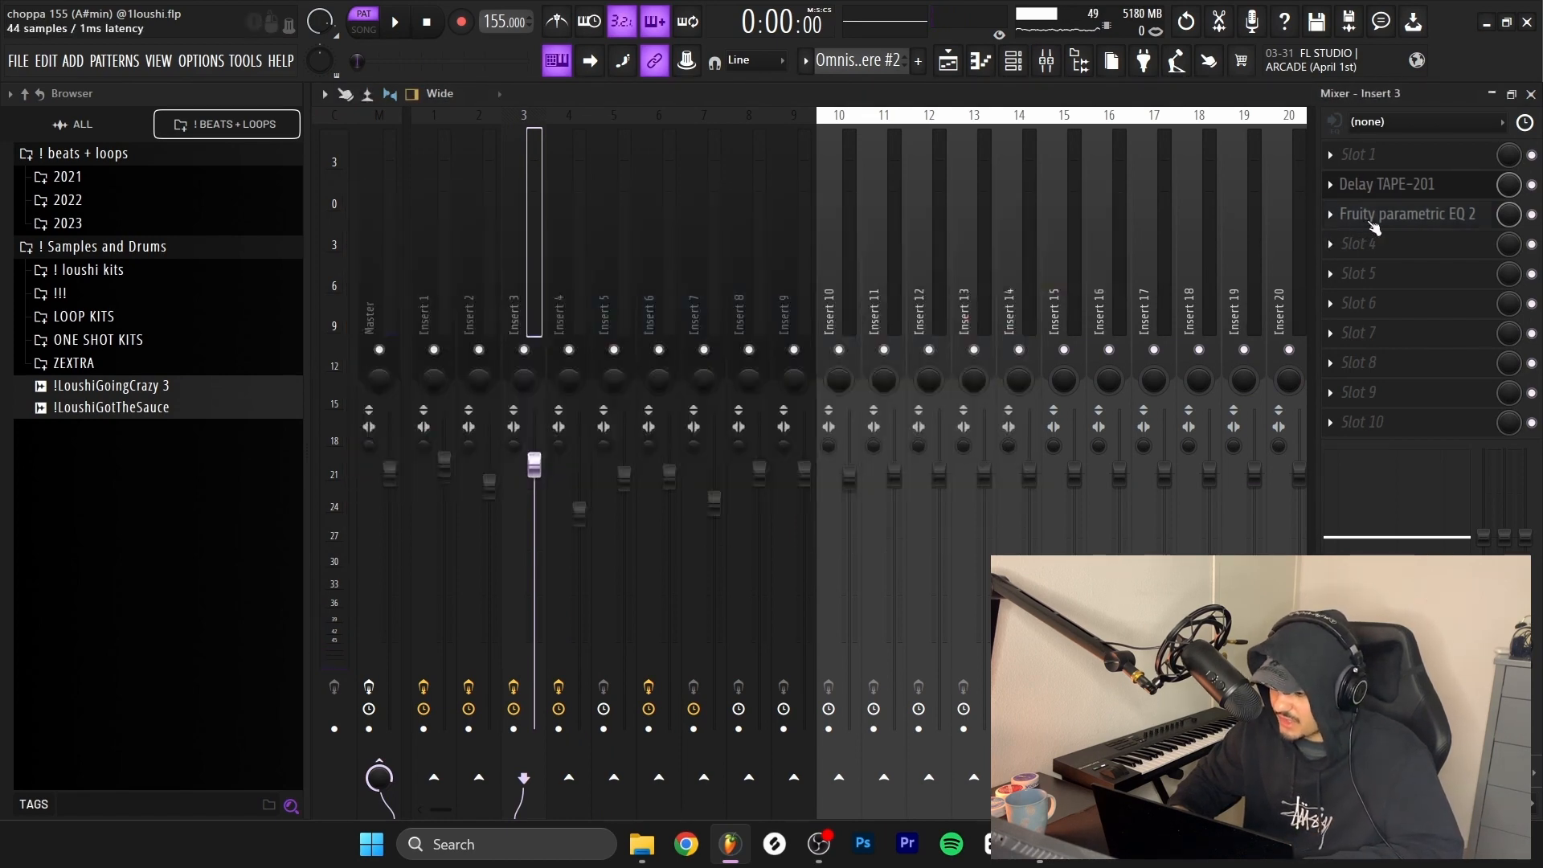
left_click(1407, 213)
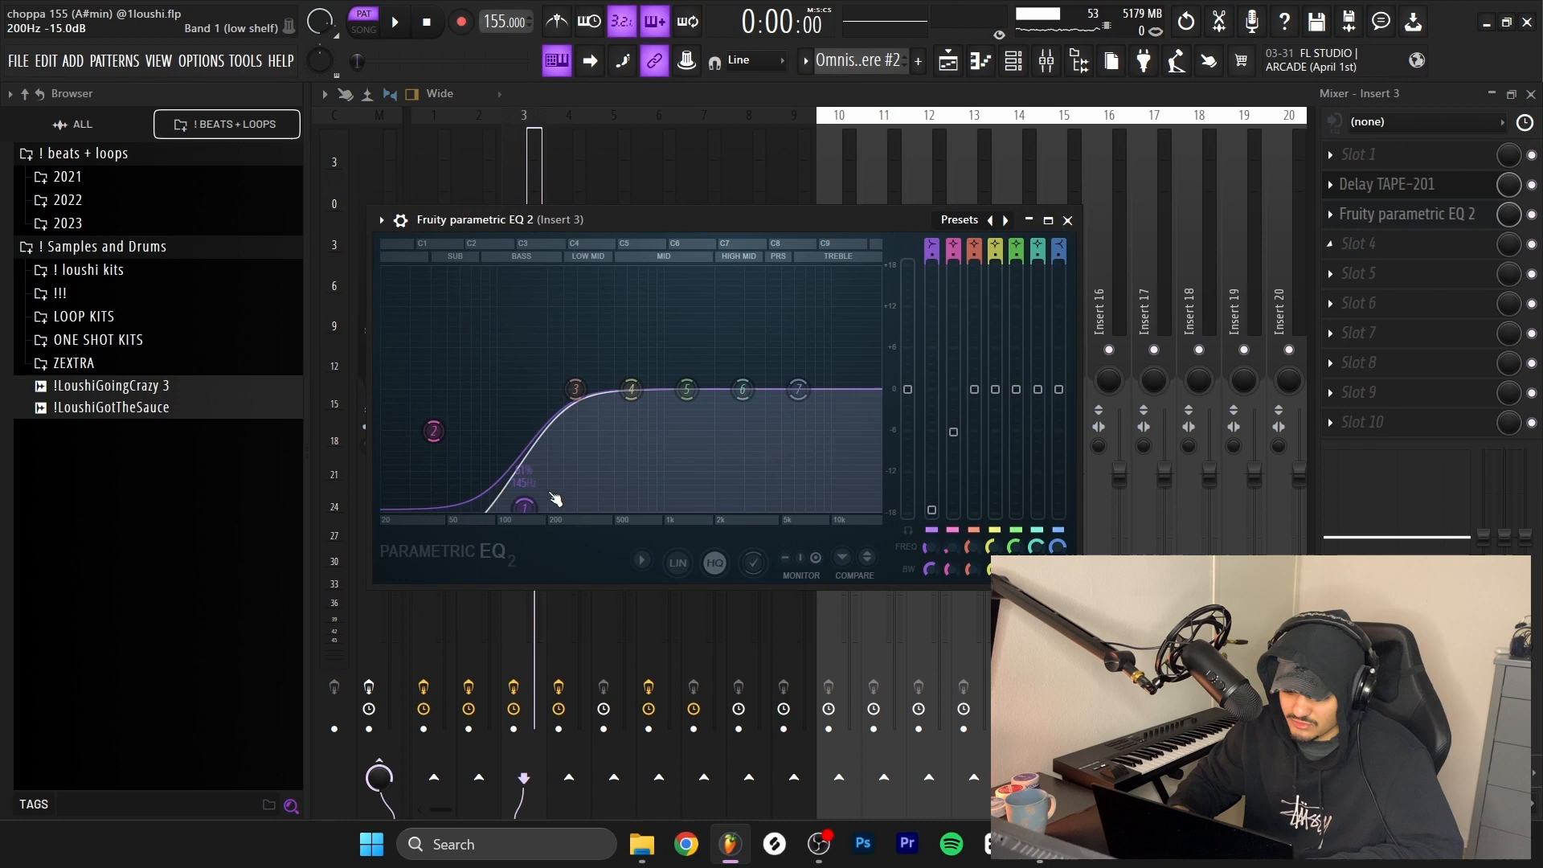
left_click(1067, 220)
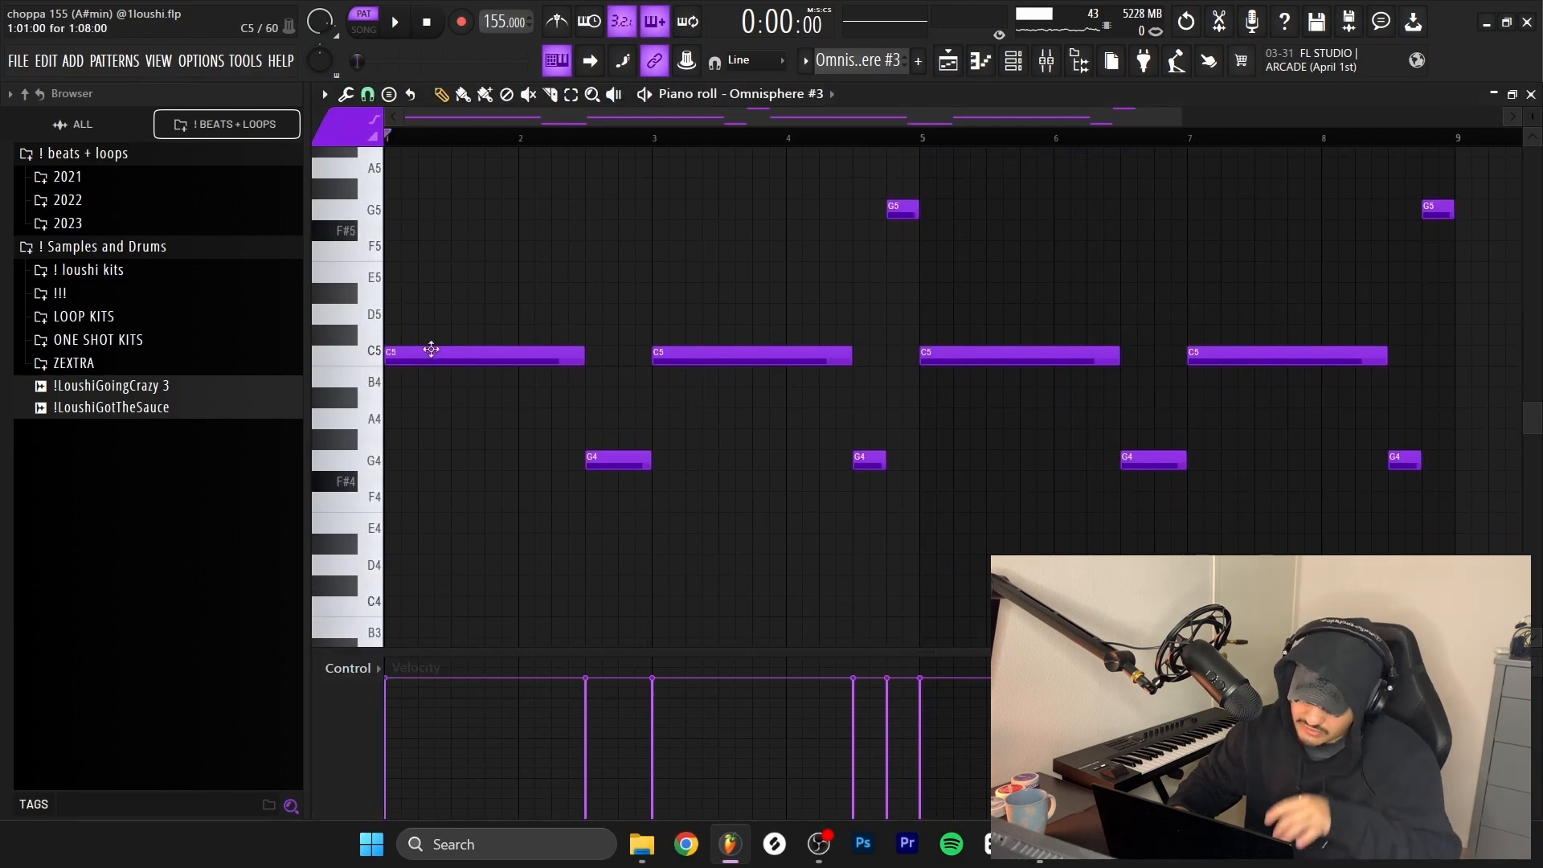
Step: Draw the Serum #3 counter-melody of short G4, A4, C5 and G5 notes
left_click(751, 355)
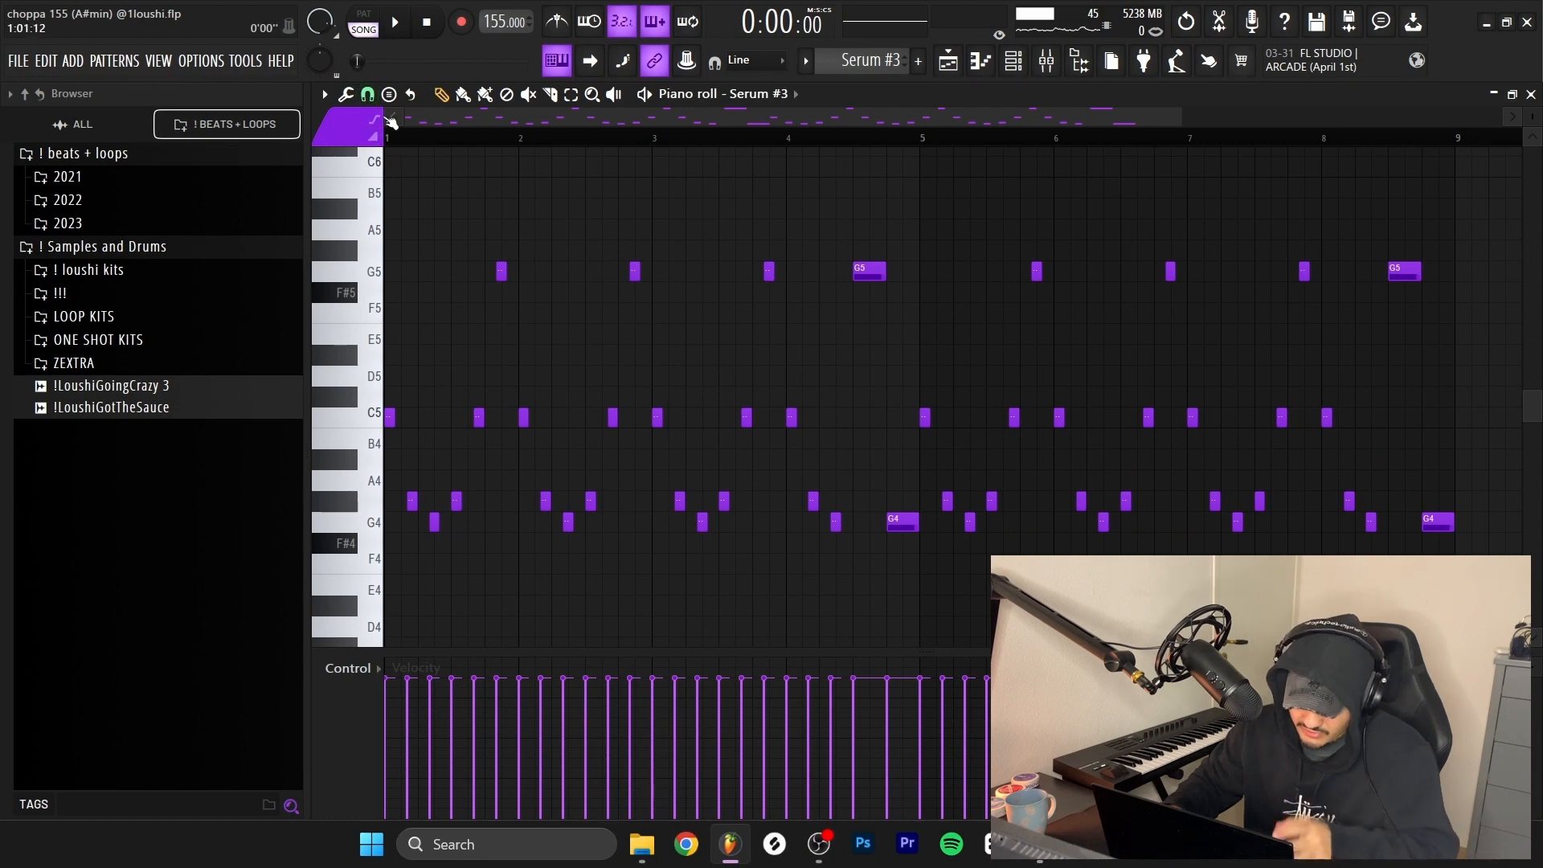
Step: Change the piano roll's grid snap to a beat division
left_click(367, 93)
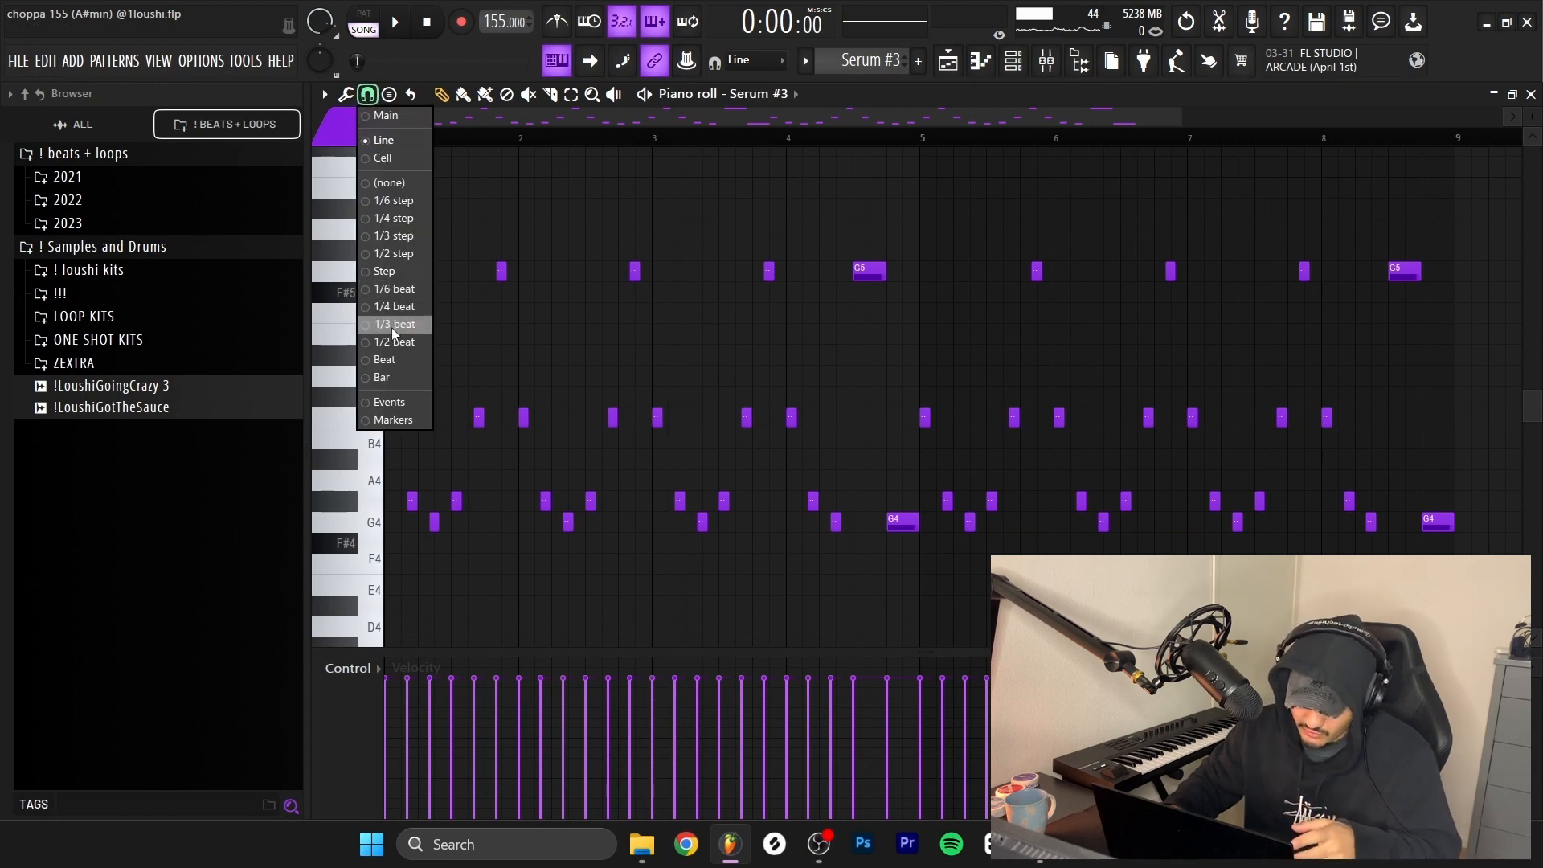
left_click(394, 323)
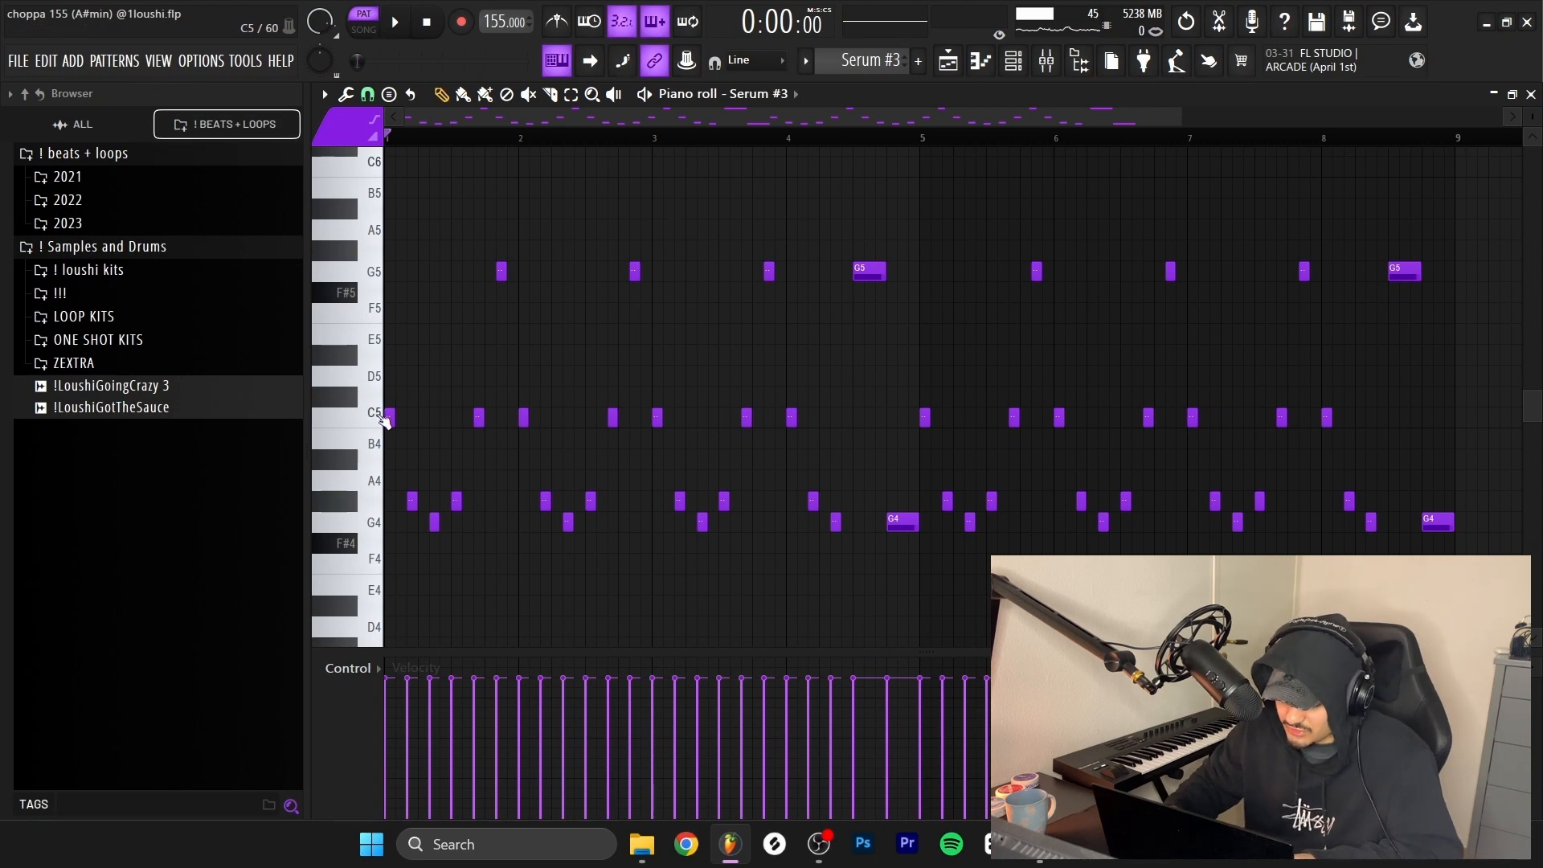
mouse_move(479, 411)
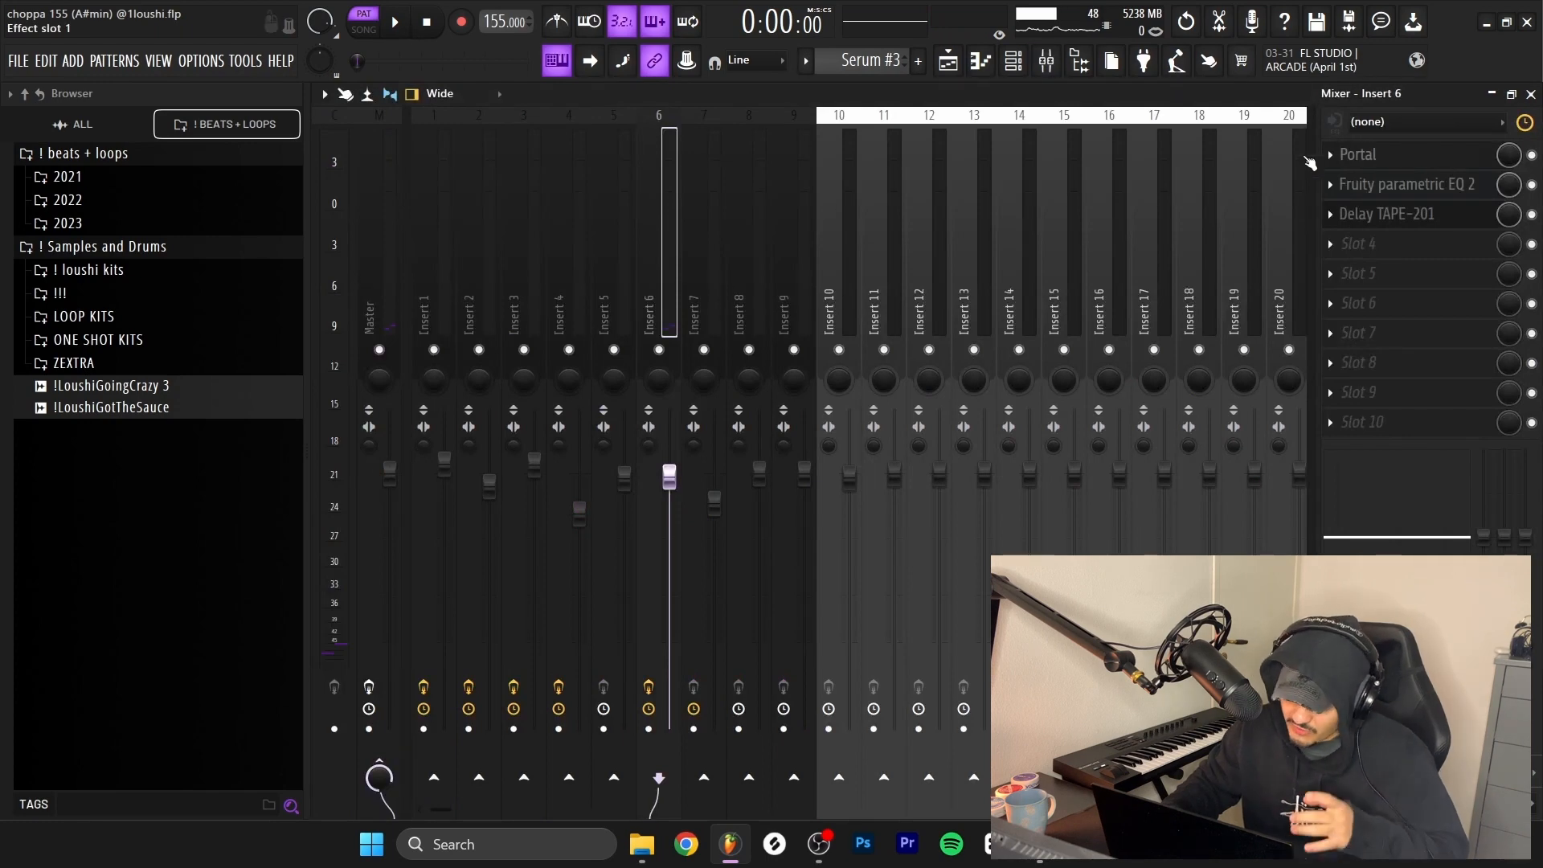
Step: Review insert 6's Portal and Delay TAPE-201 effects before returning to the arrangement
left_click(1358, 154)
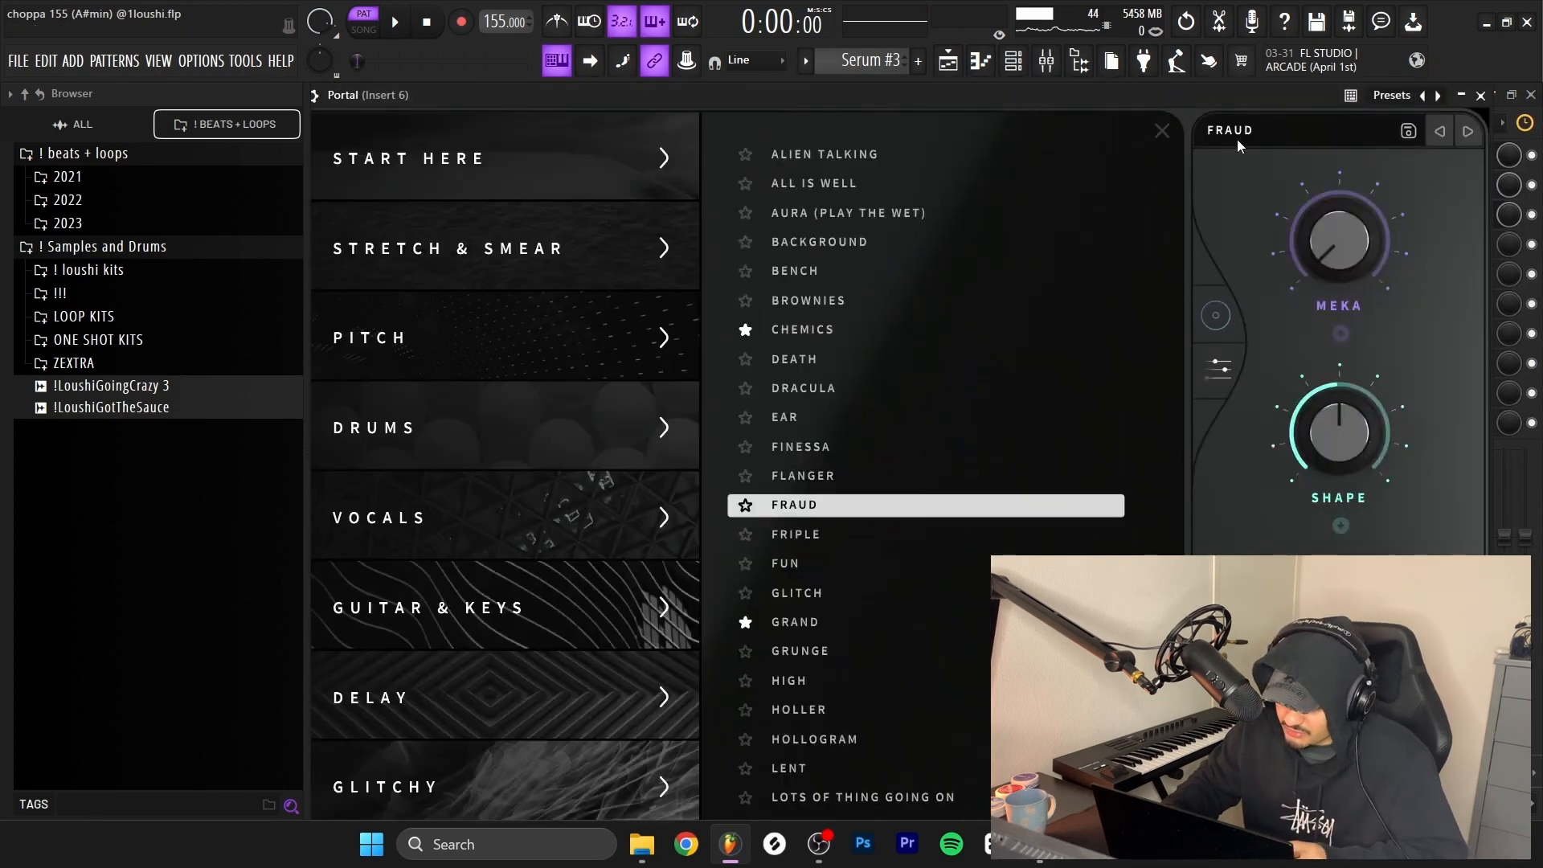
scroll("down", 3)
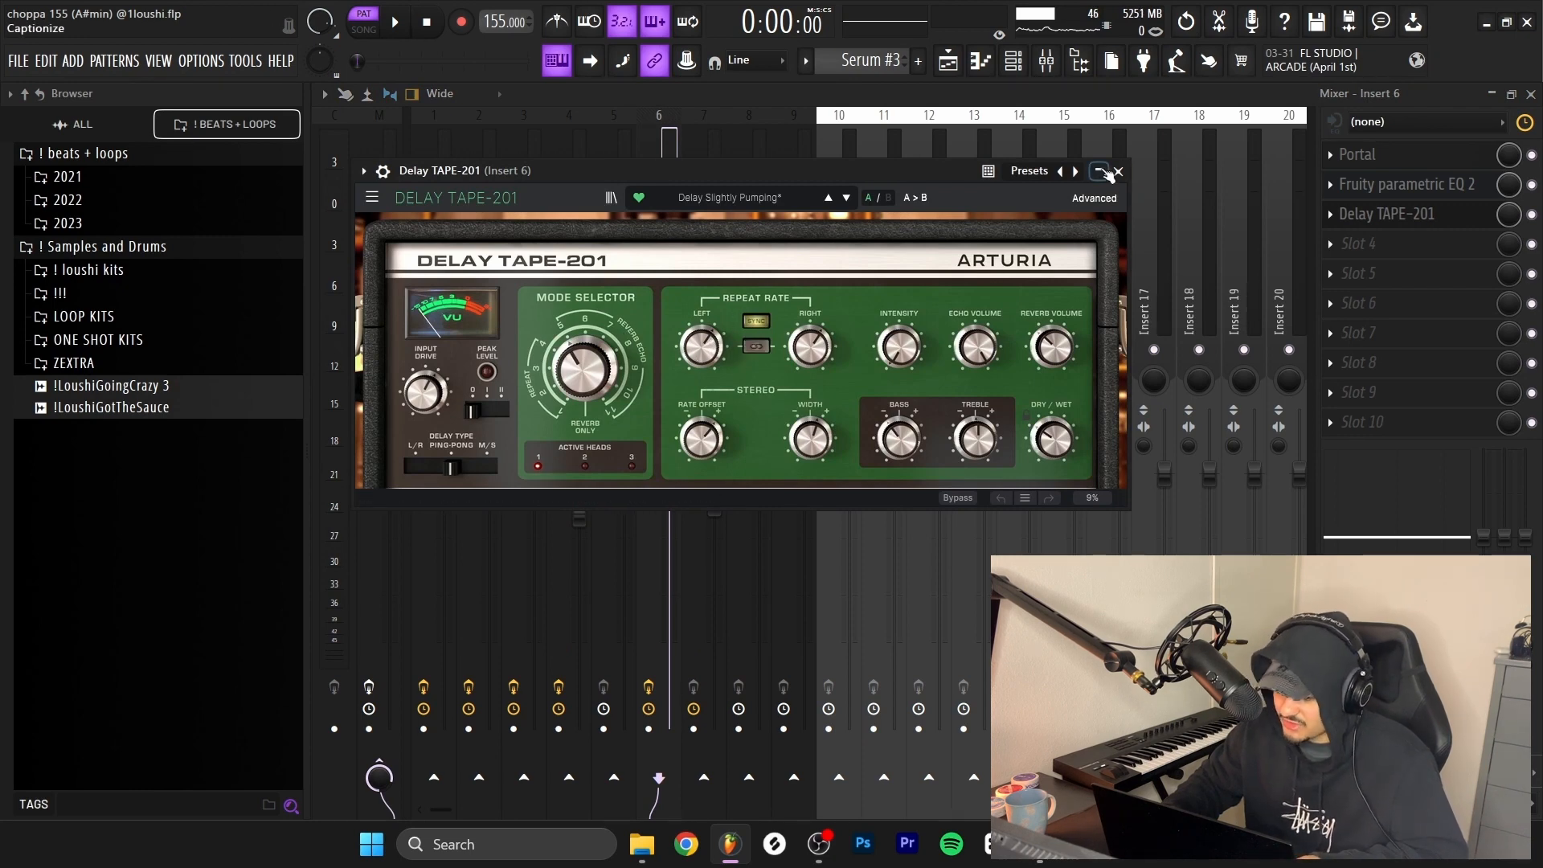
left_click(1116, 172)
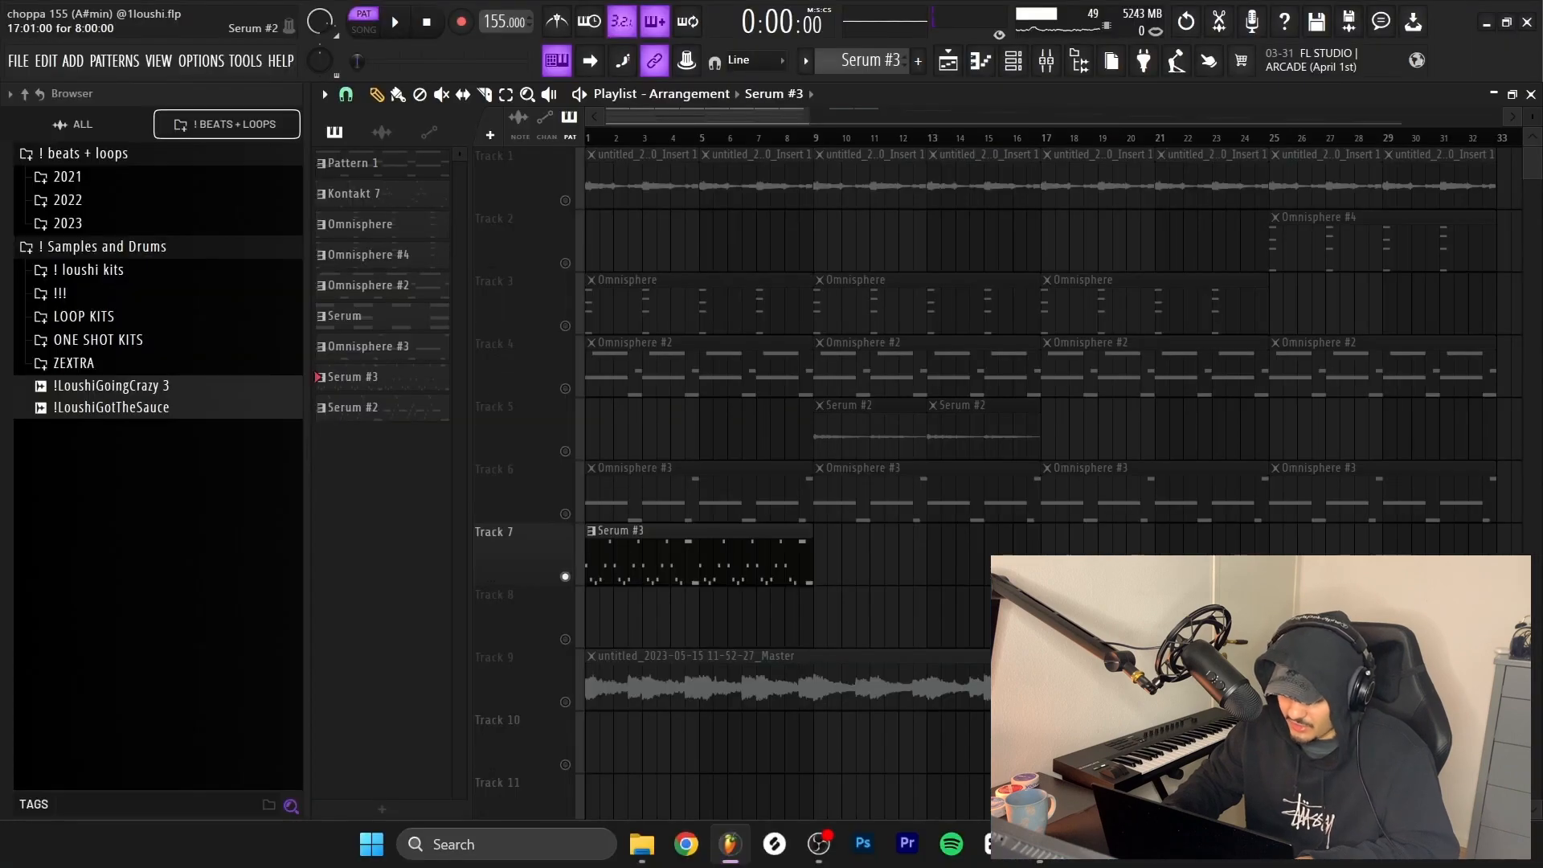
Step: Bring up the Serum #2 pattern's melody for editing in the piano roll
left_click(351, 406)
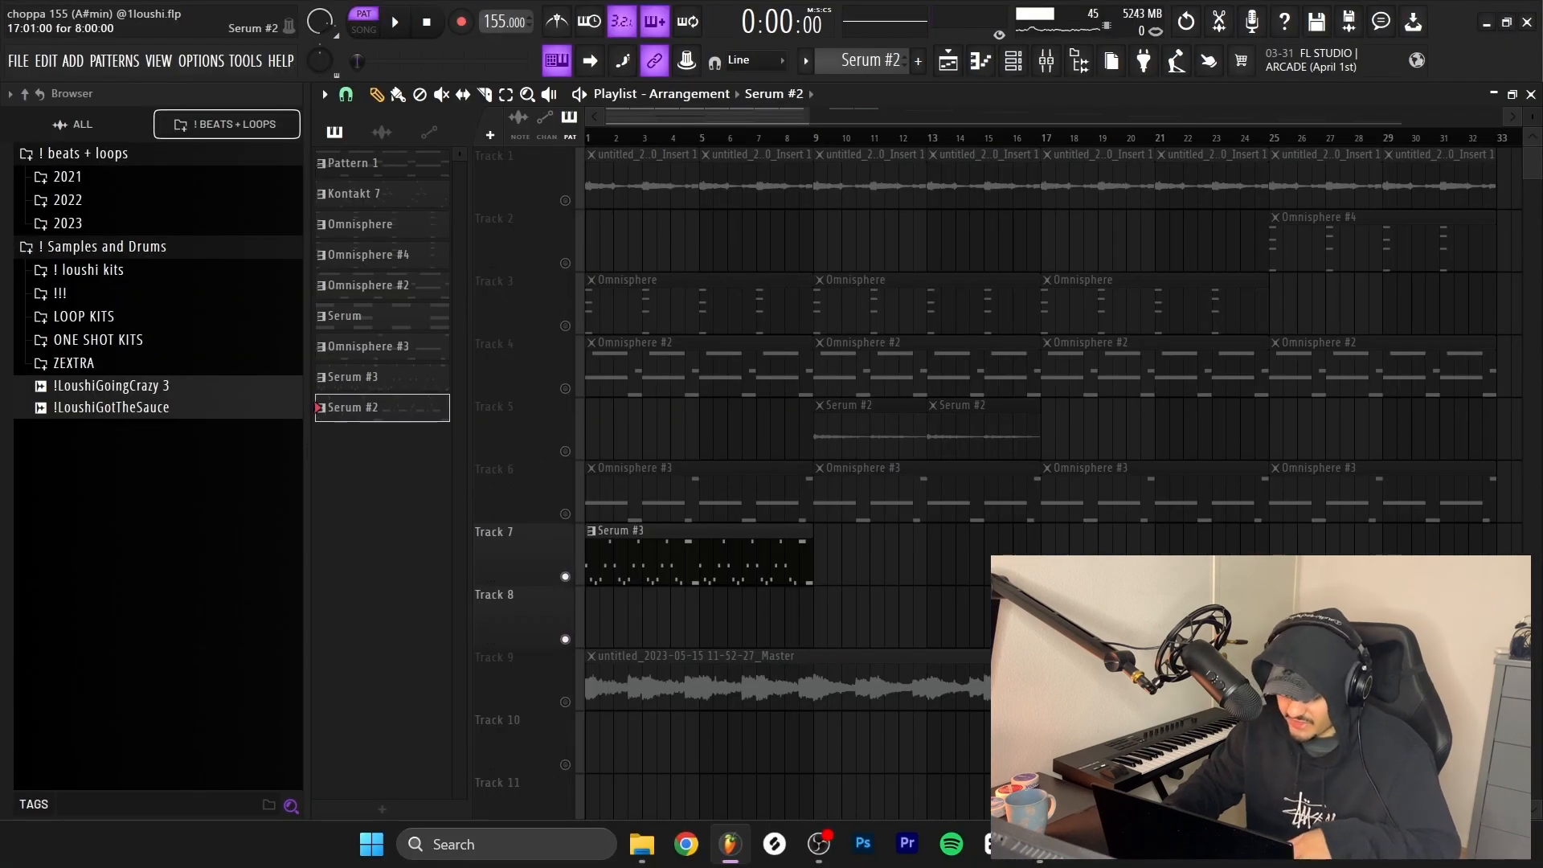
double_click(699, 556)
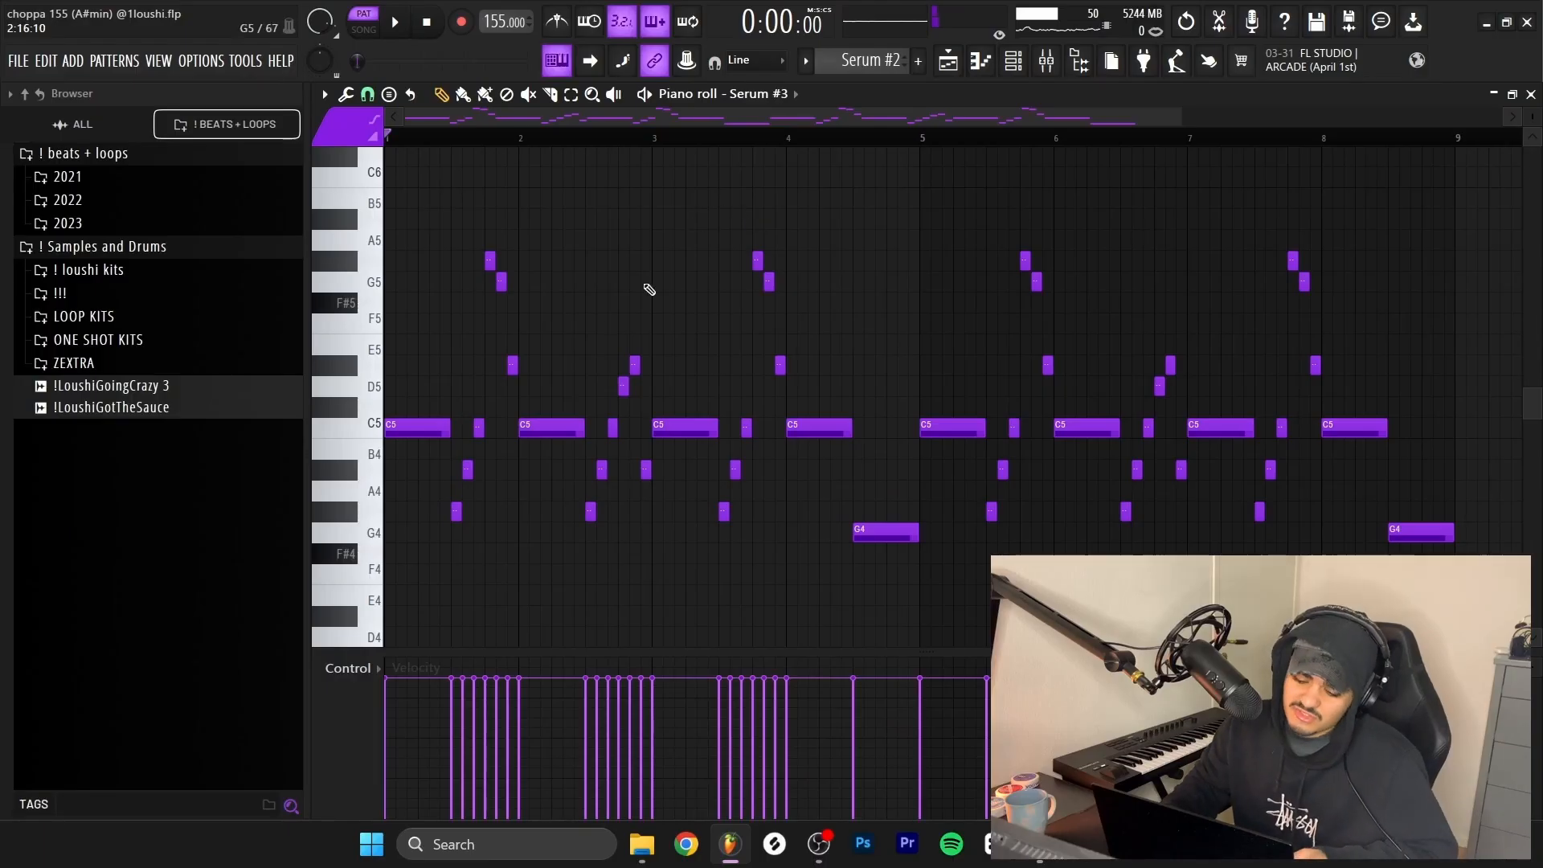
left_click(413, 428)
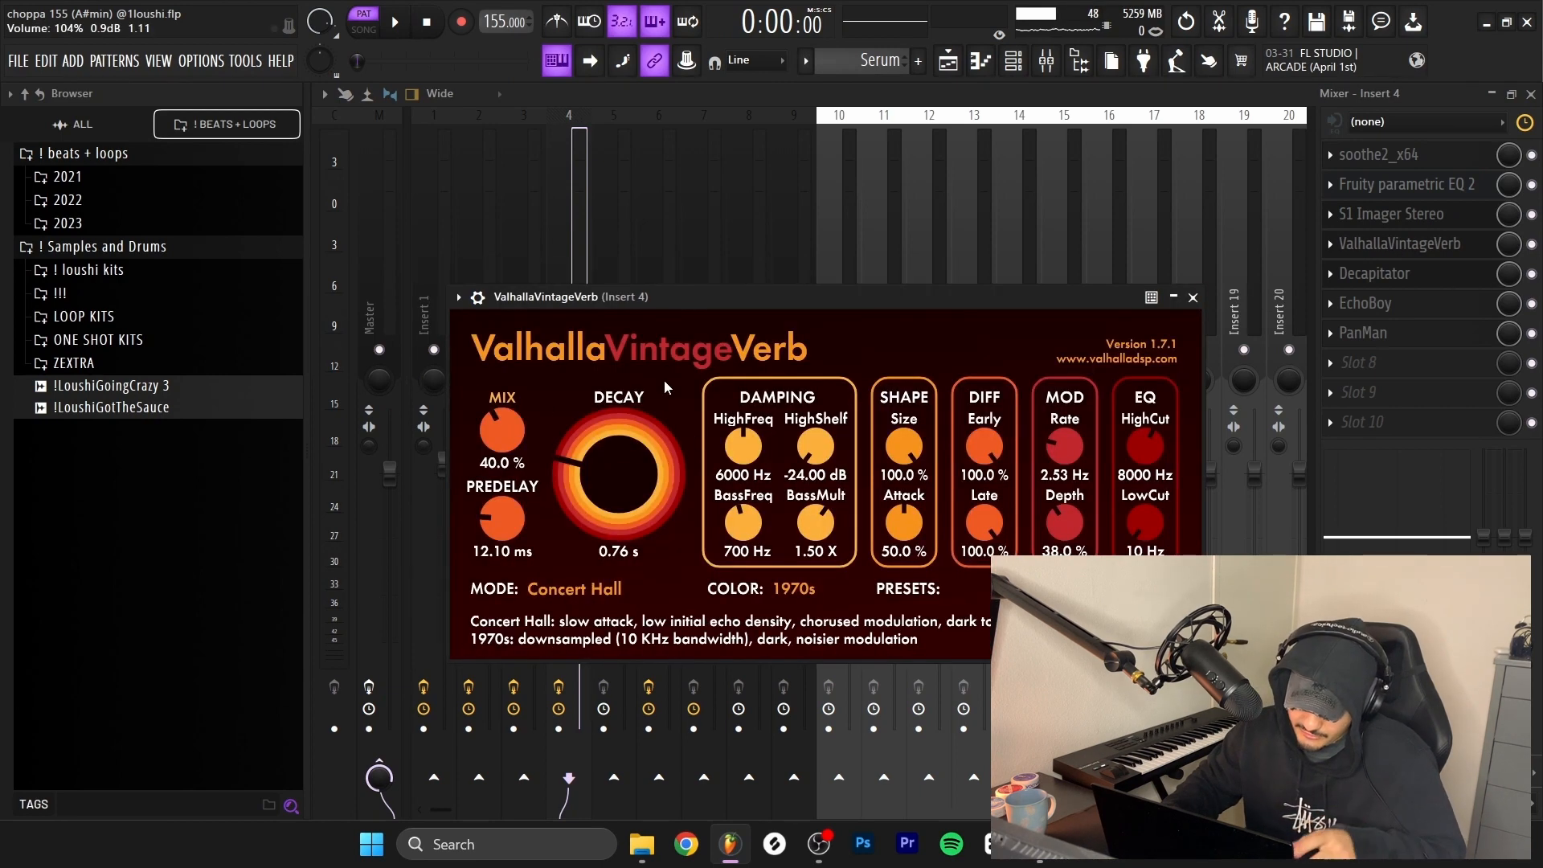
mouse_move(501, 431)
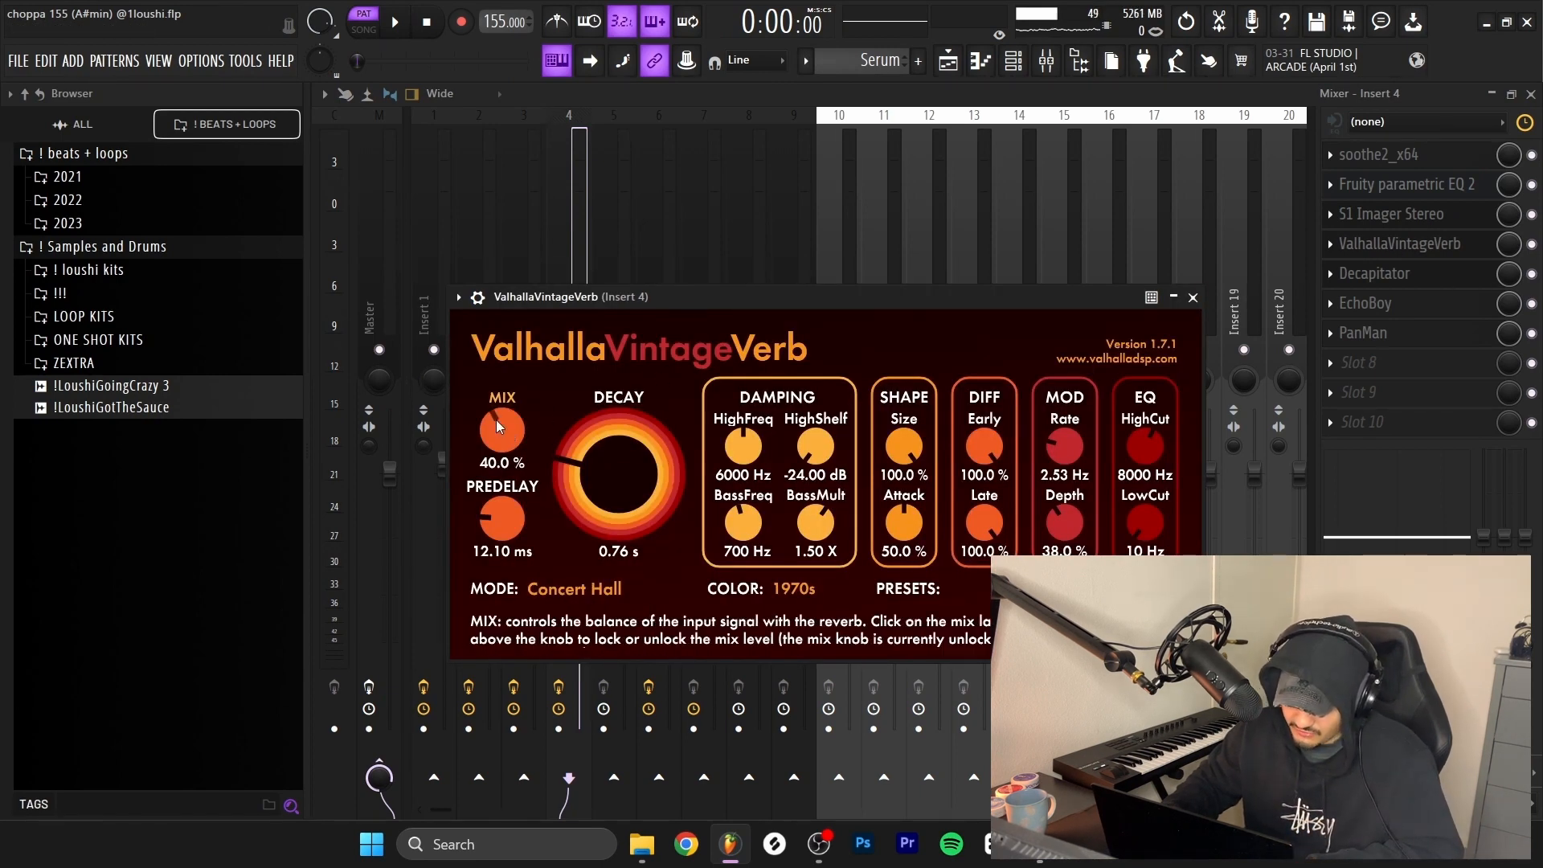
Step: Review insert 4's Decapitator and EchoBoy effects in its seven-effect chain
left_click(1374, 273)
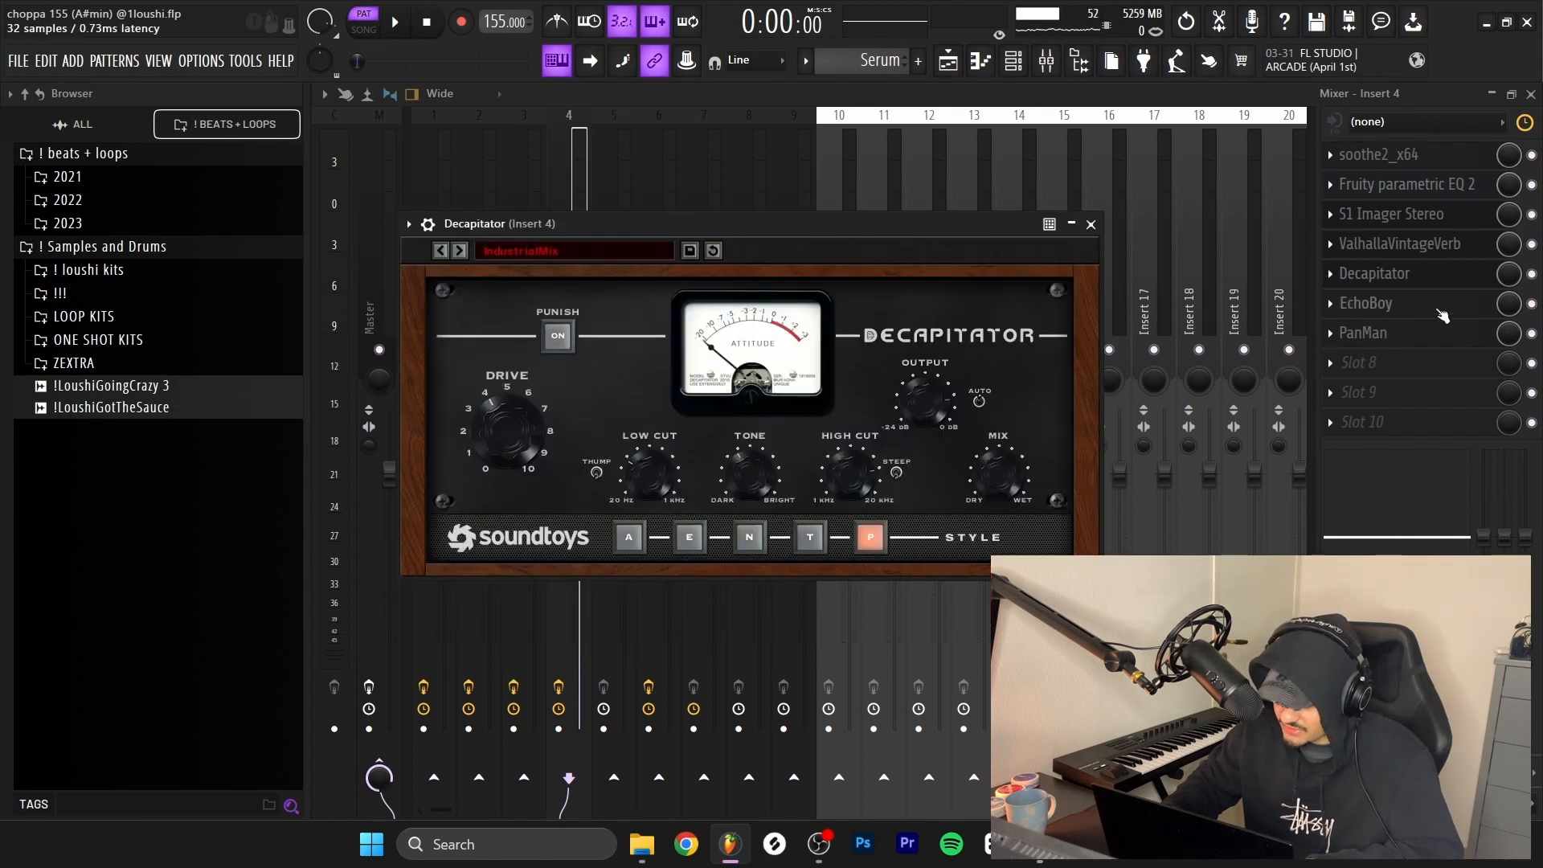
left_click(1366, 304)
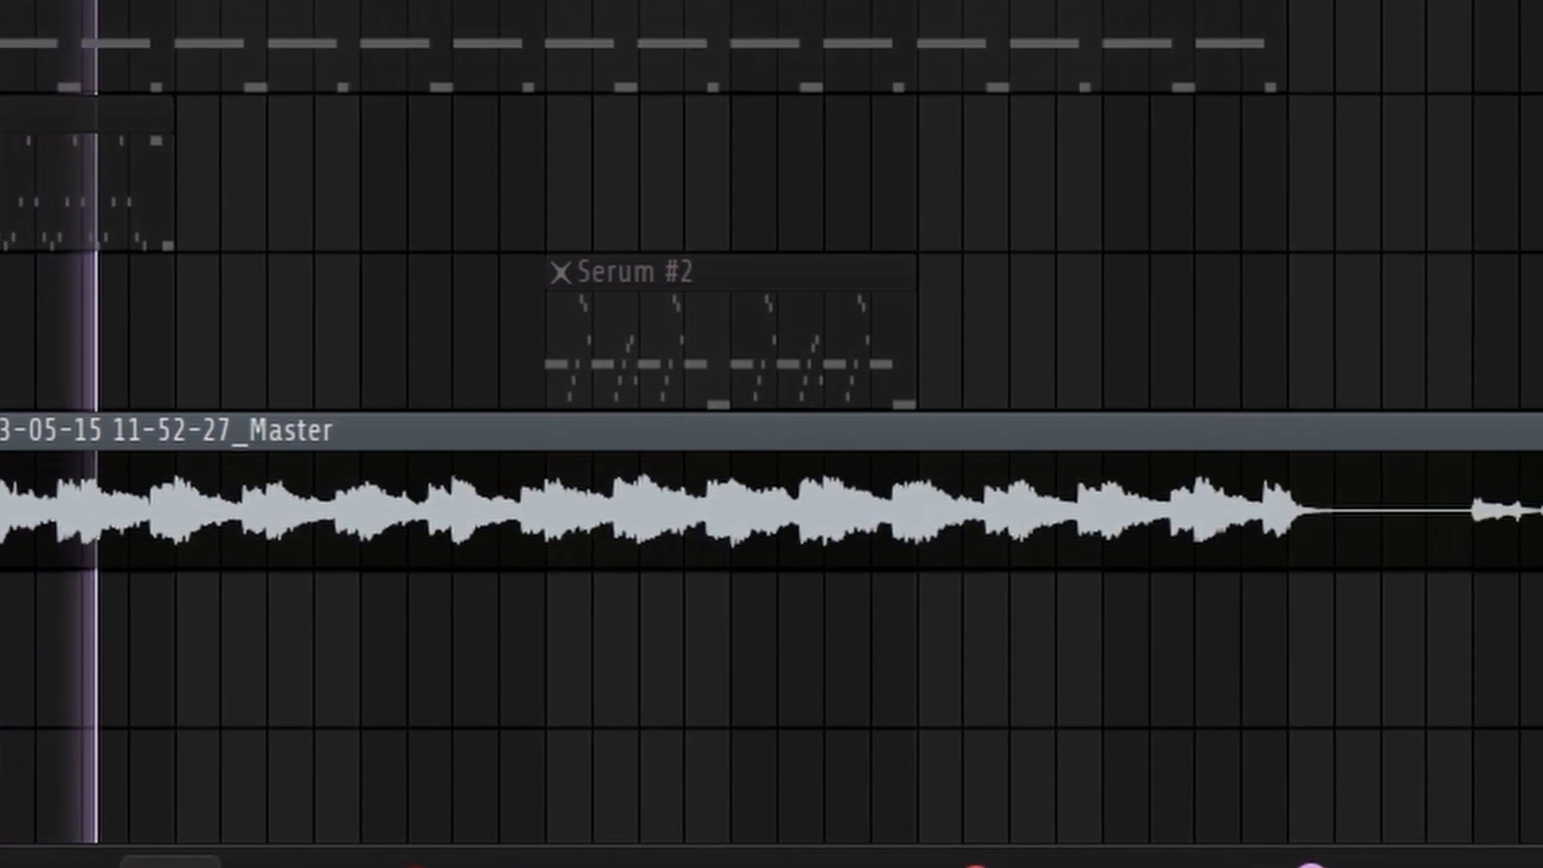
scroll("left", 3)
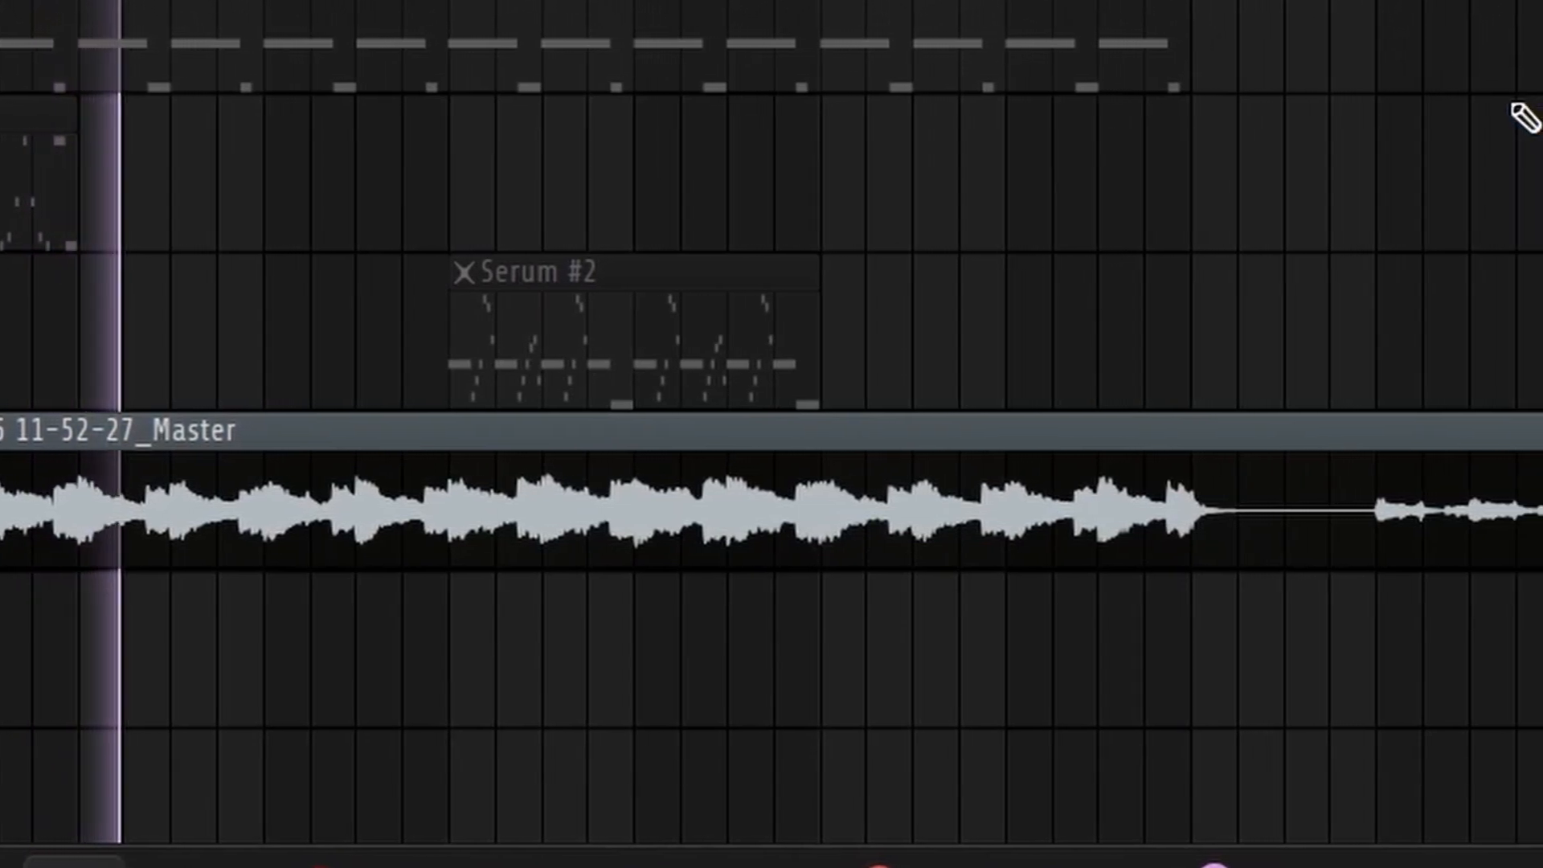
scroll("right", 3)
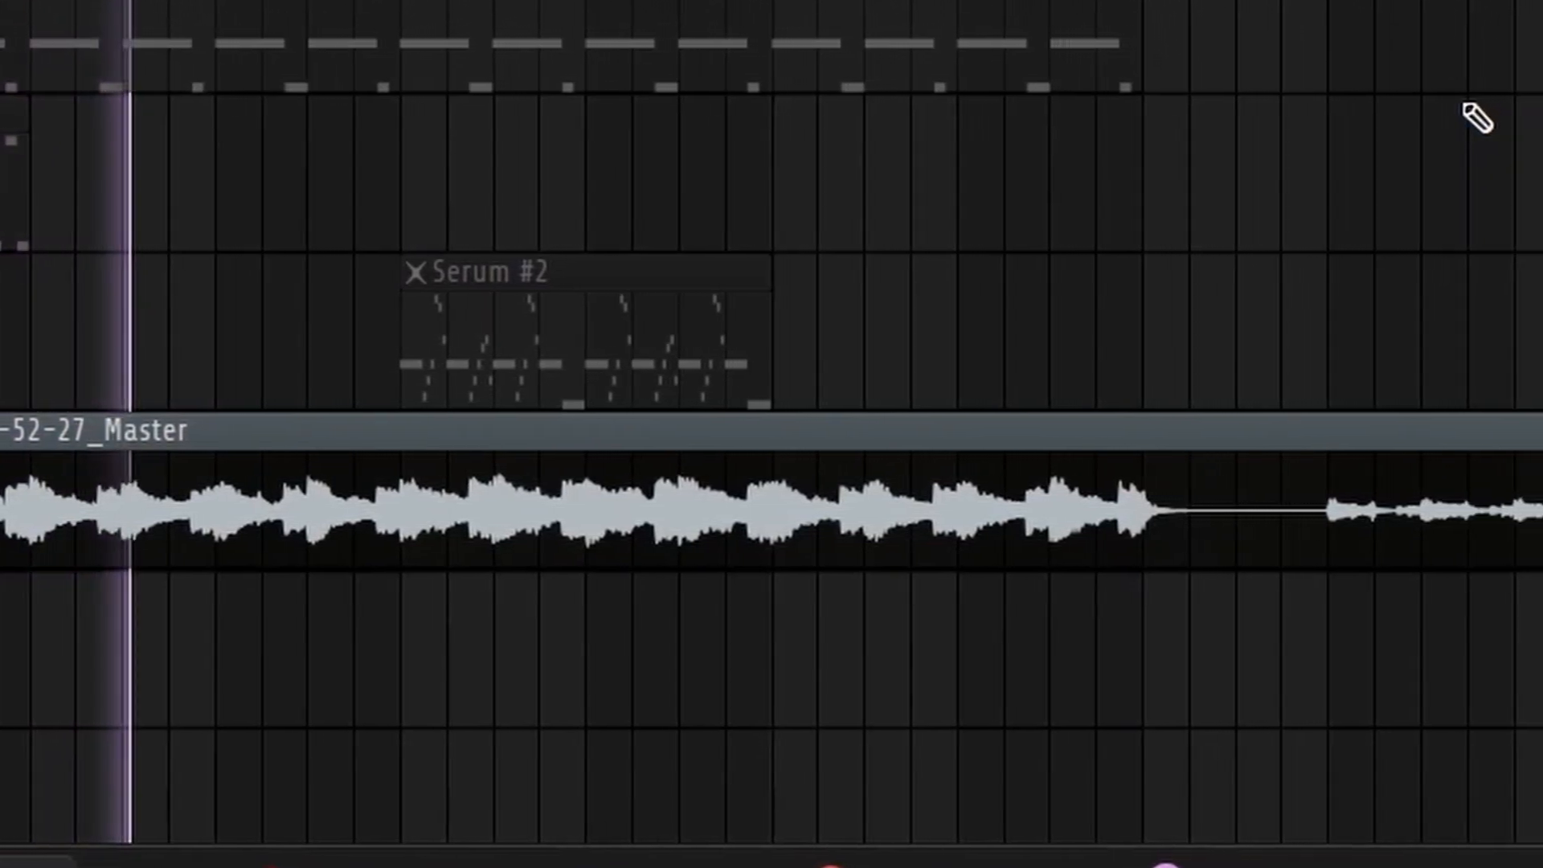